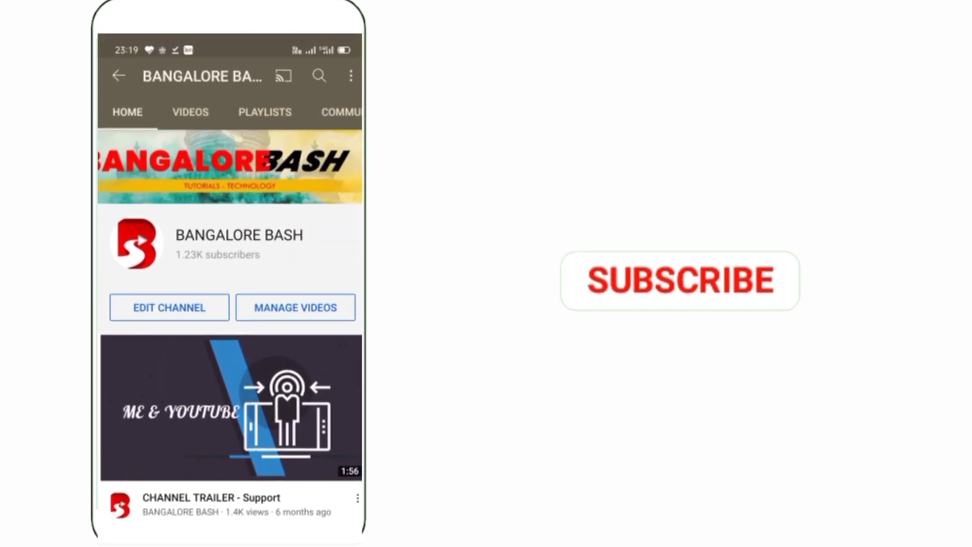
Go to the channel's YouTube Studio dashboard from the account menu
click(674, 290)
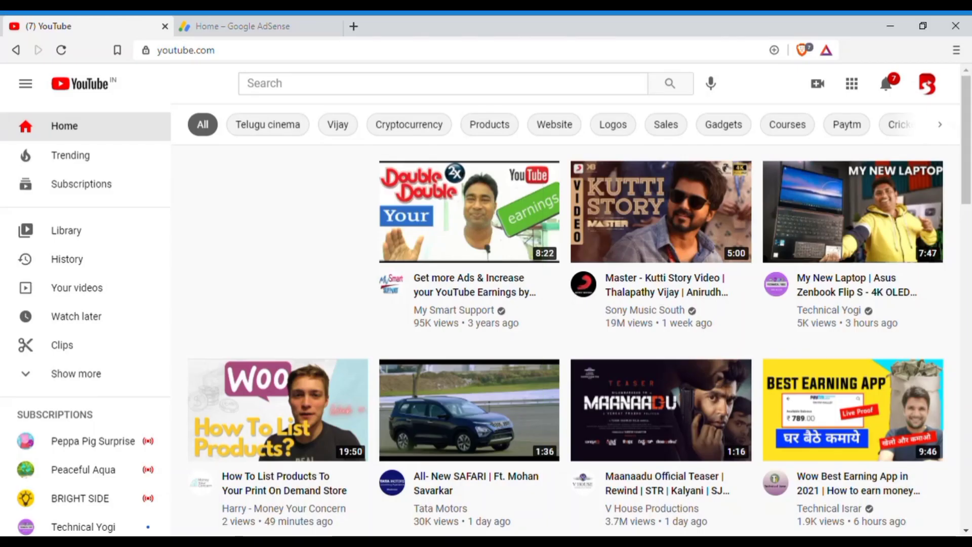
mouse_move(238, 276)
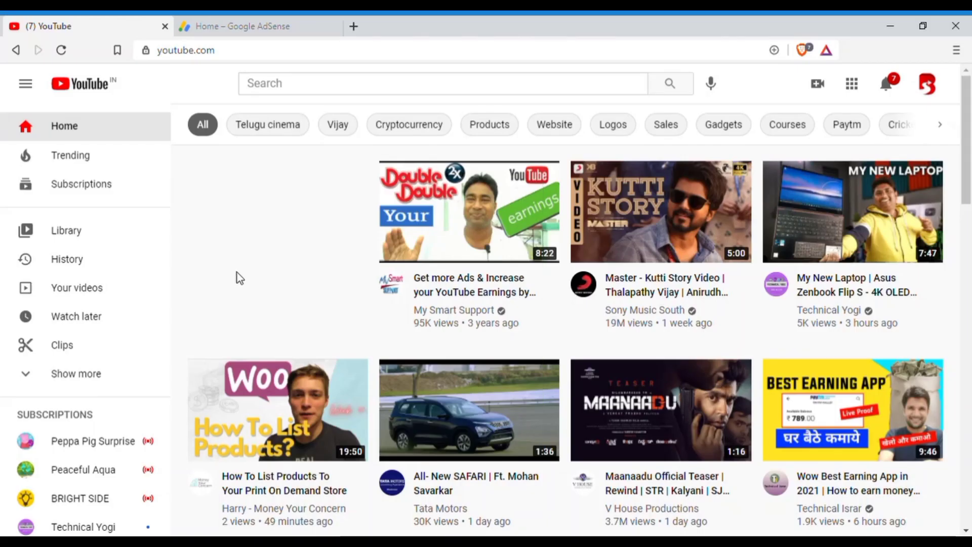
mouse_move(925, 86)
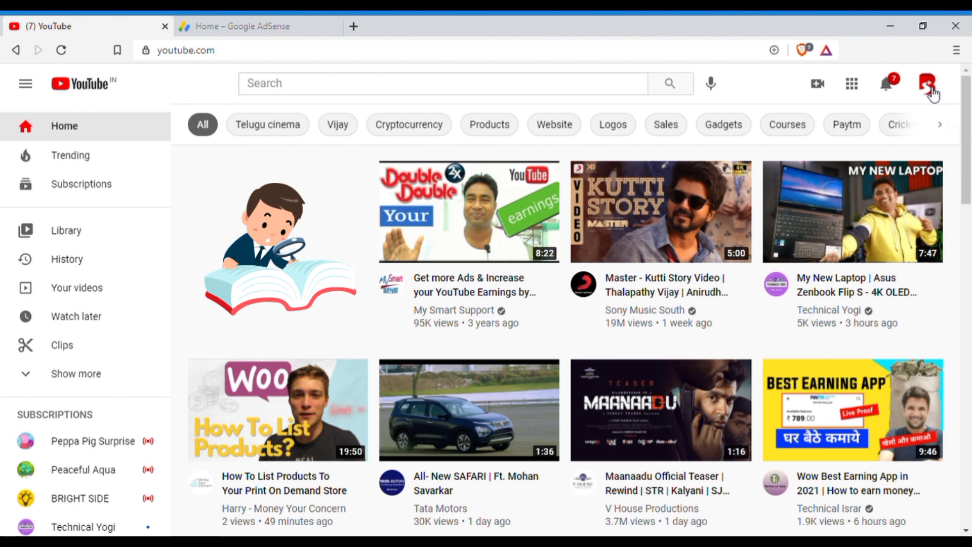
click(925, 82)
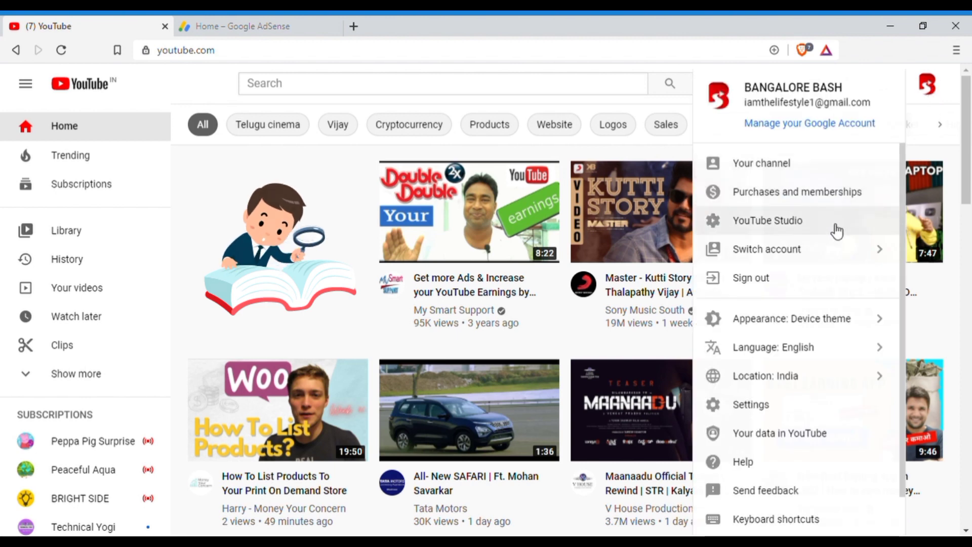
click(768, 221)
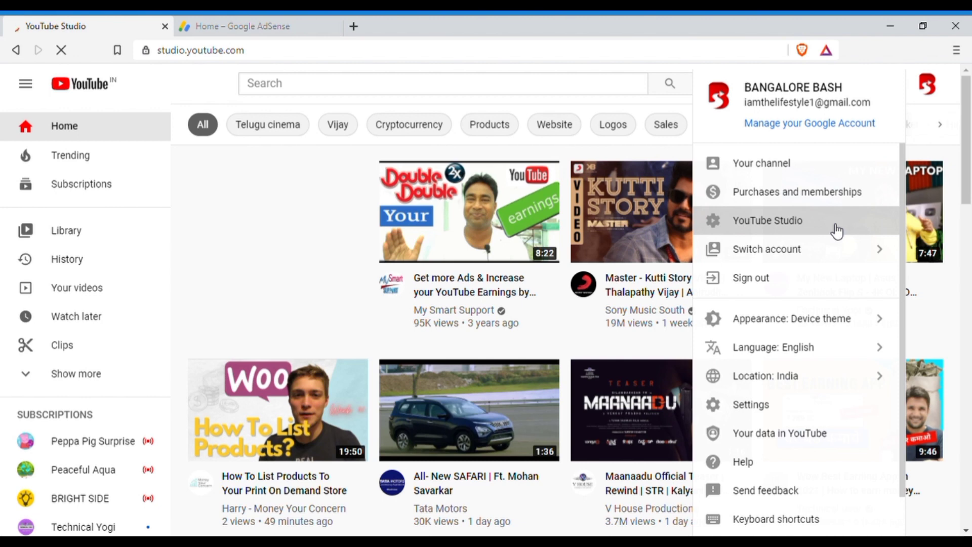
click(767, 221)
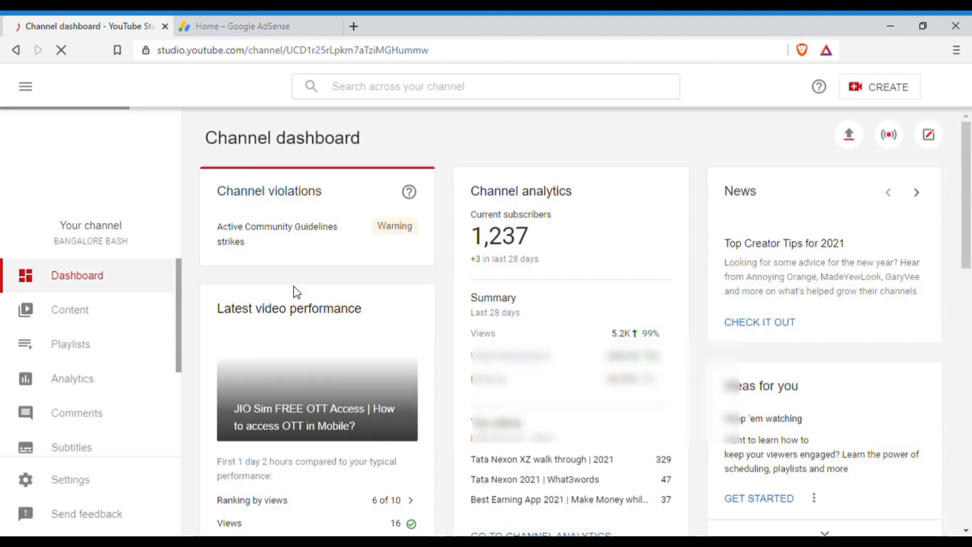
Open the full list of uploaded videos via GO TO VIDEOS under Published videos
scroll(down, 3)
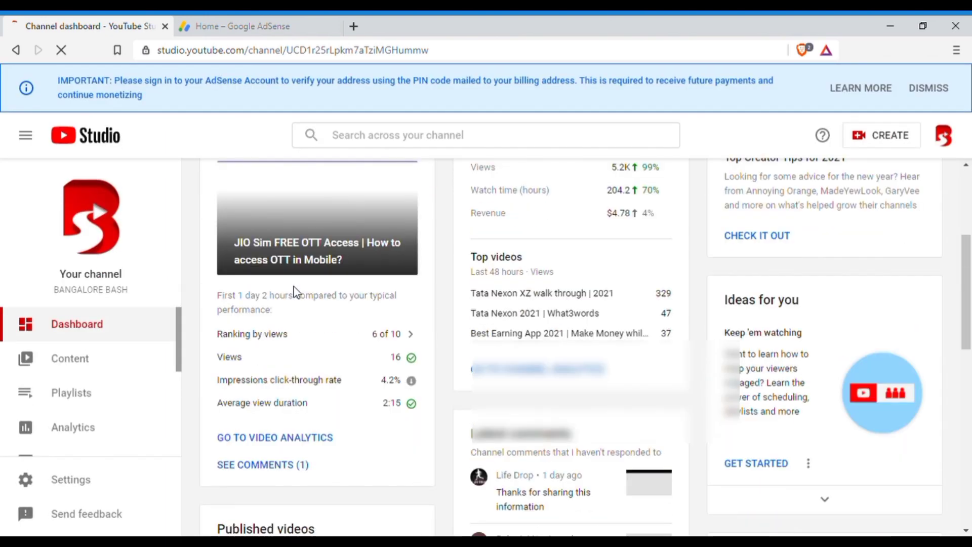
scroll(down, 3)
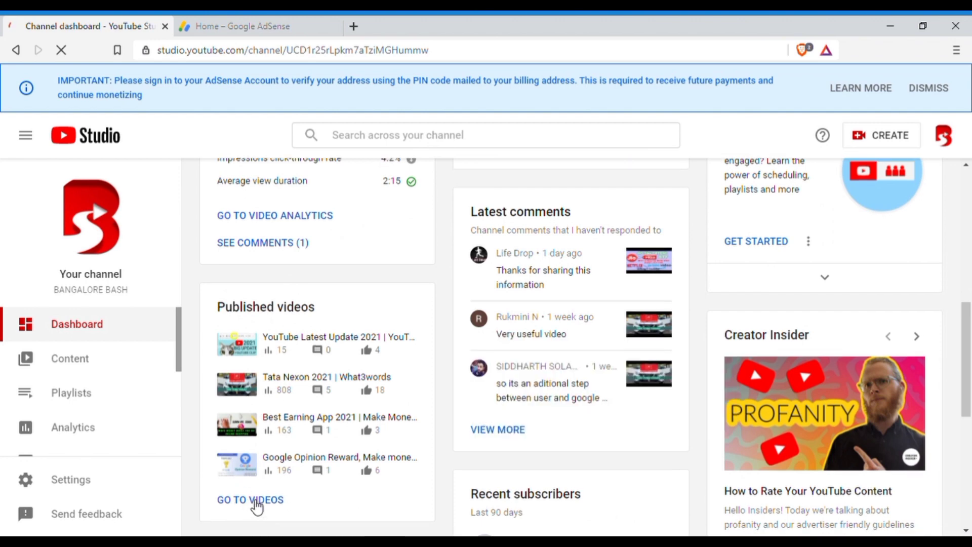
click(250, 499)
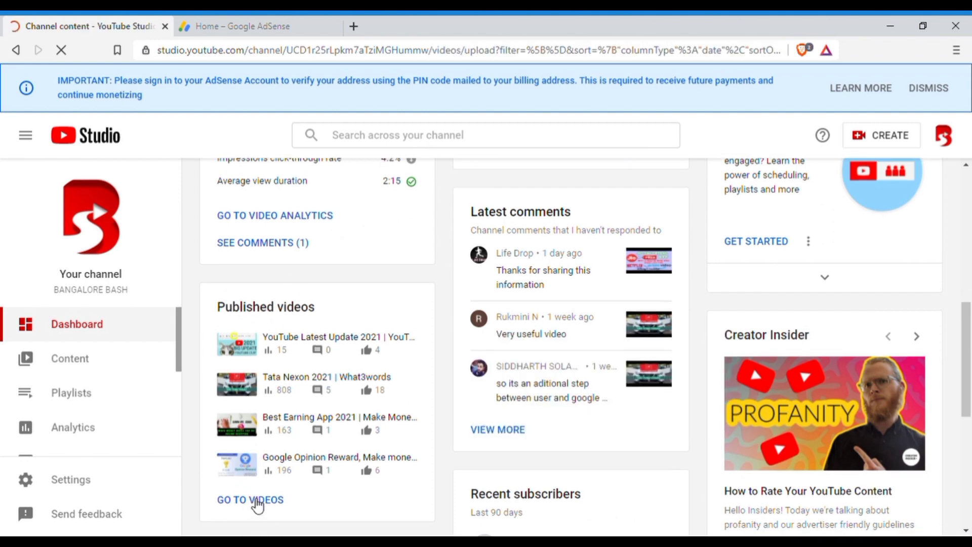
click(250, 499)
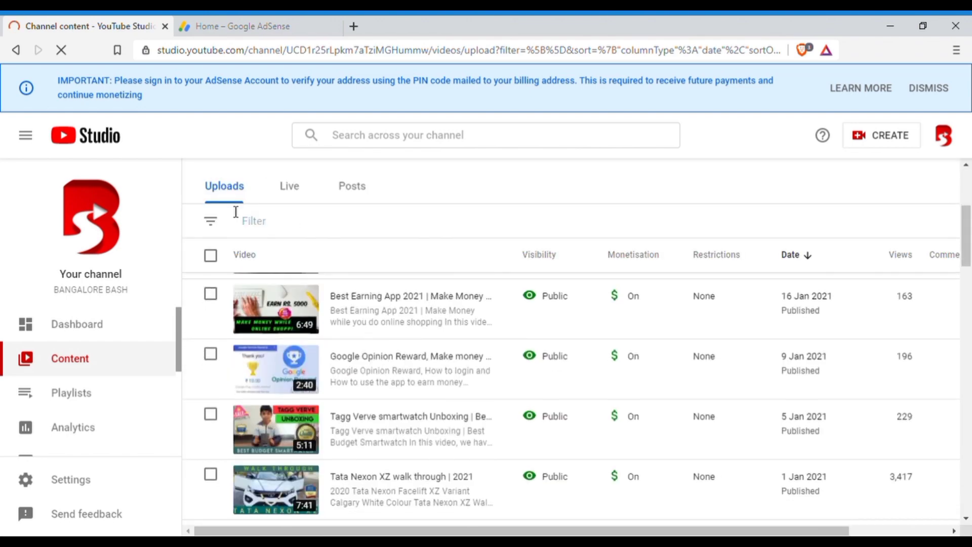
mouse_move(266, 490)
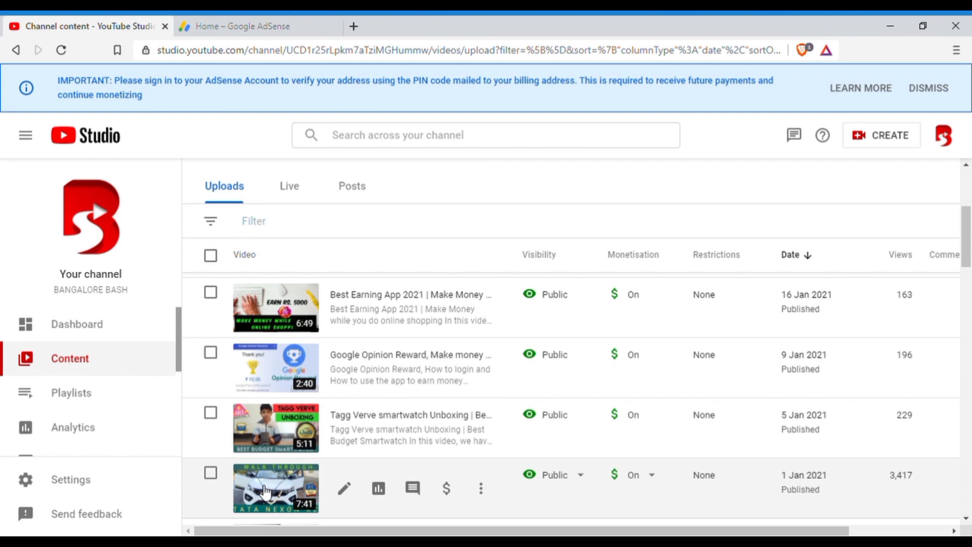
Review the Tata Nexon XZ video's Reach analytics (15.0% impressions CTR), then switch to AdSense home
click(275, 488)
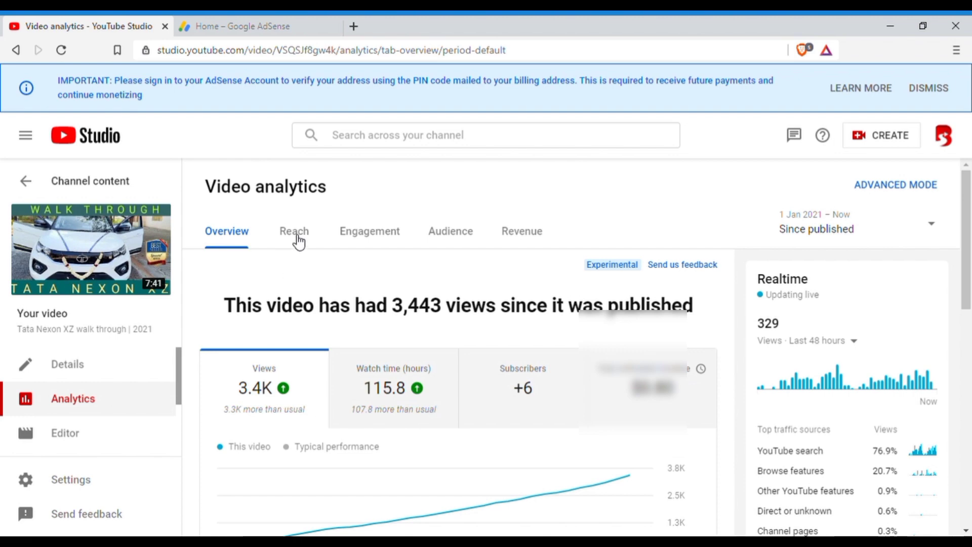
click(294, 232)
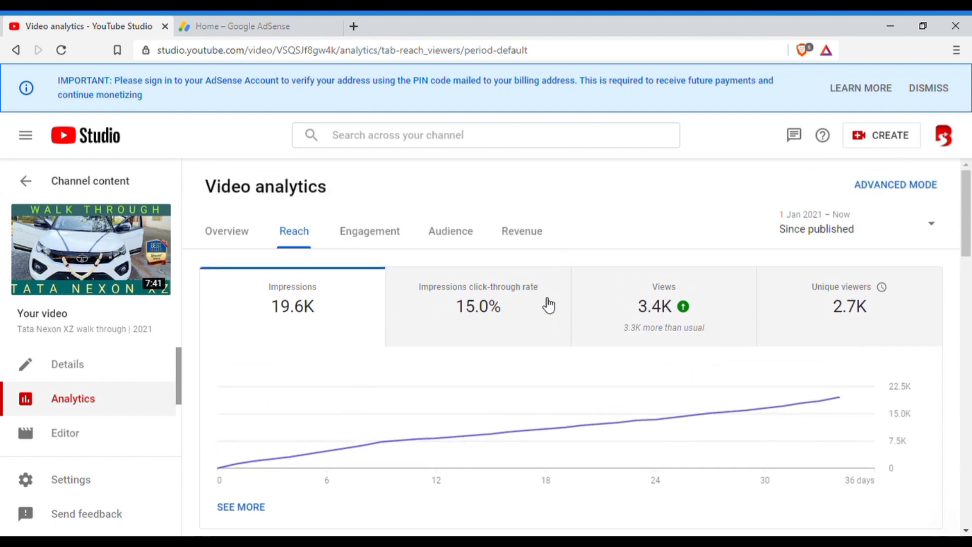
mouse_move(485, 333)
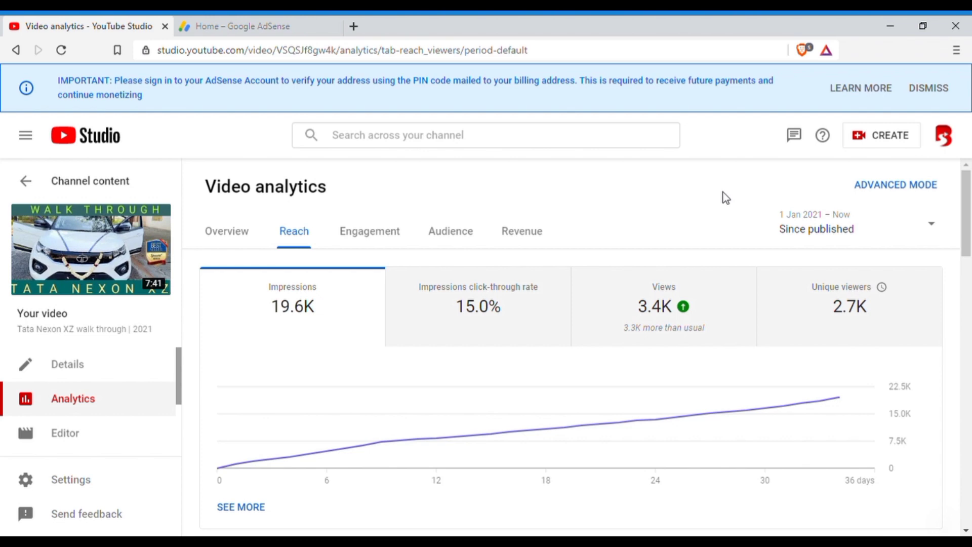
mouse_move(459, 450)
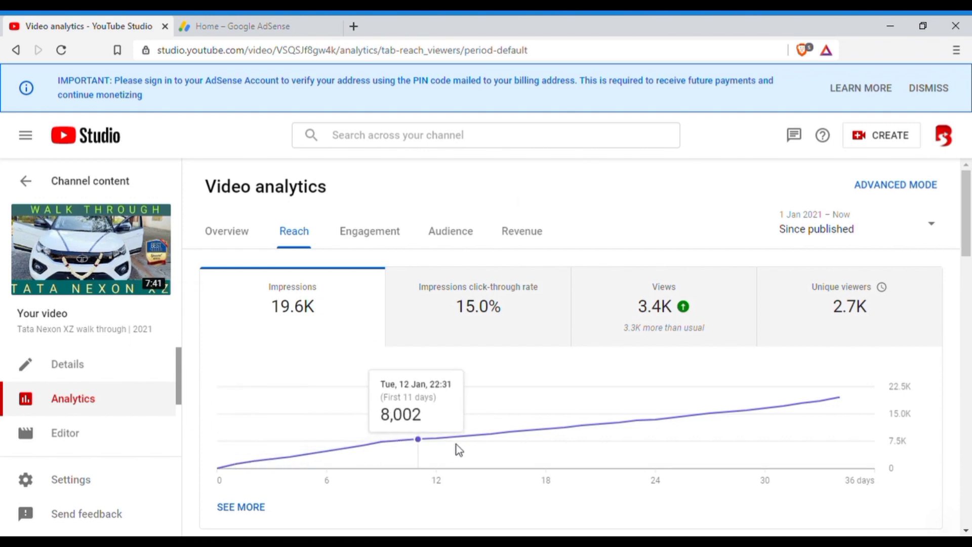
mouse_move(540, 394)
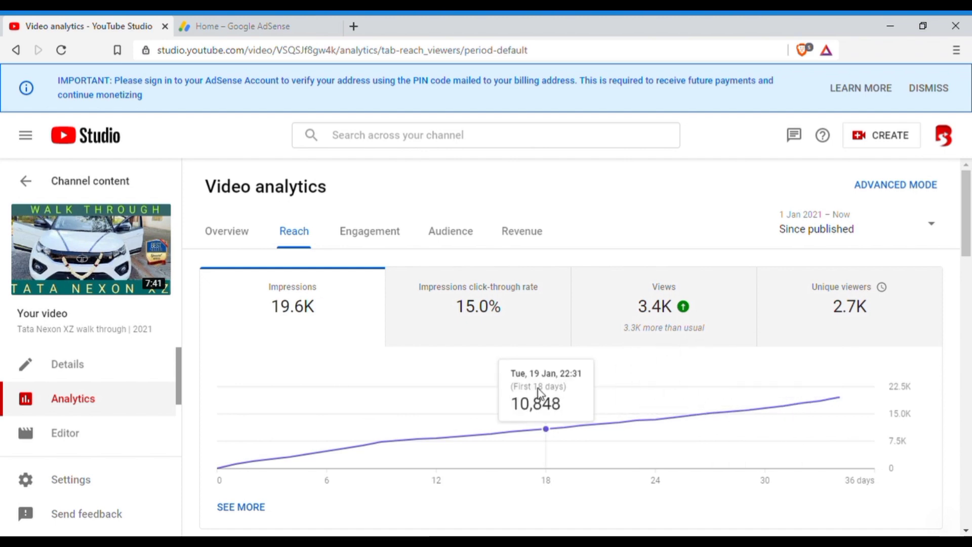
mouse_move(436, 309)
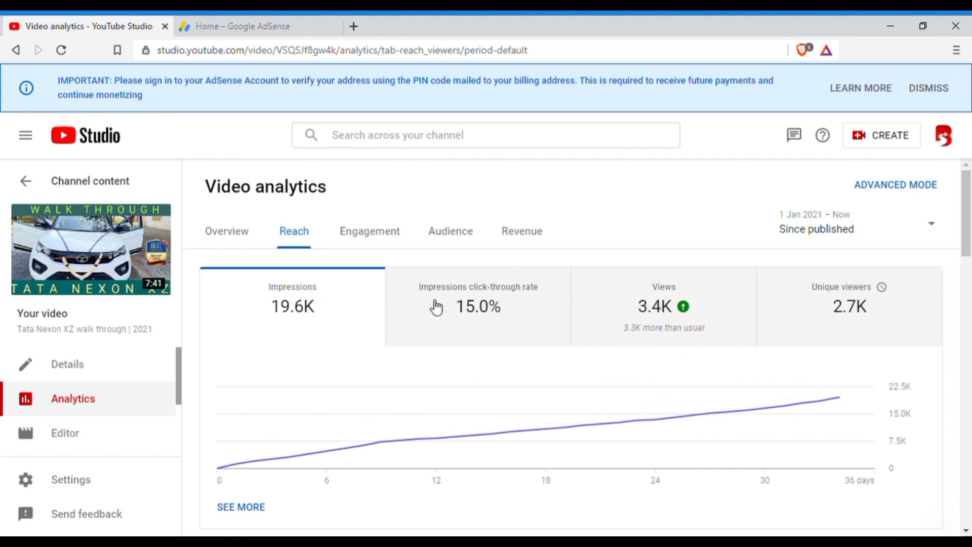
mouse_move(469, 280)
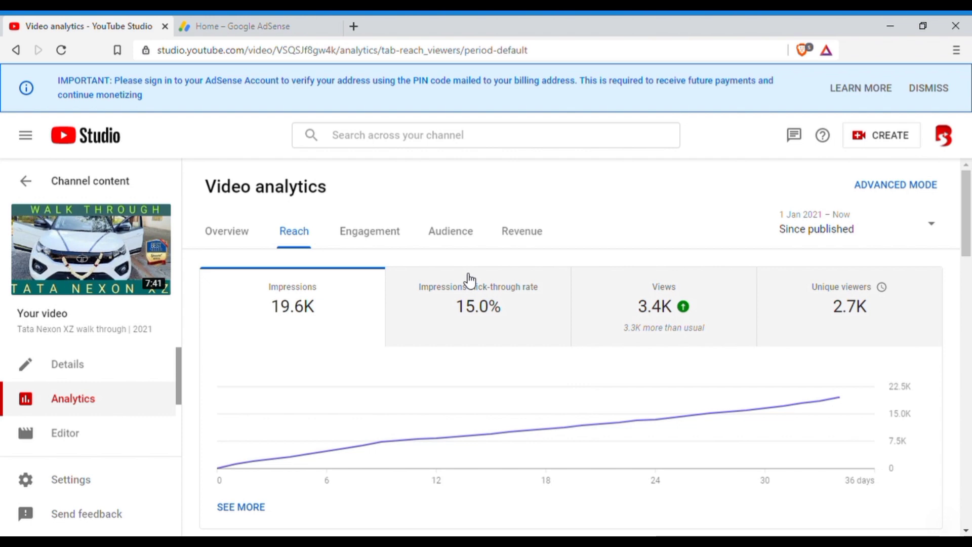
click(252, 27)
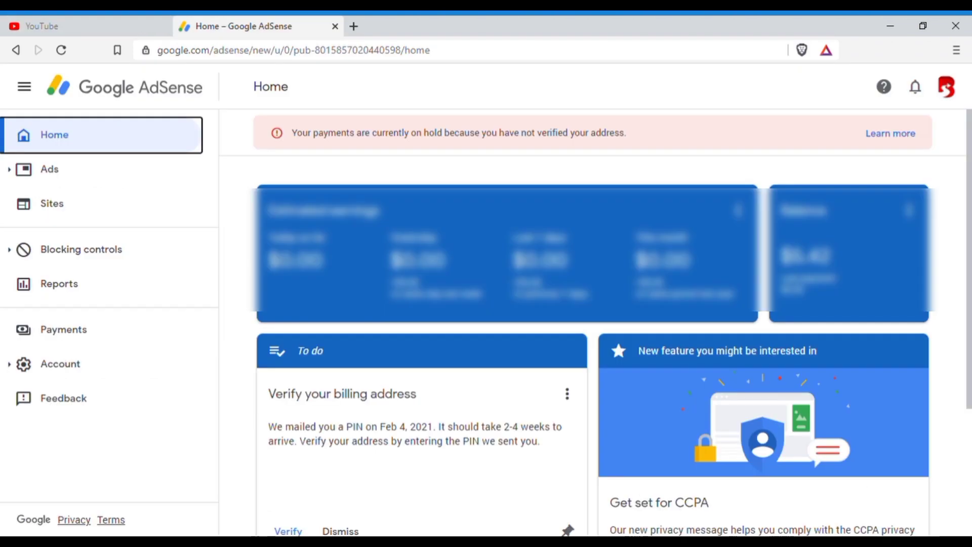
mouse_move(225, 409)
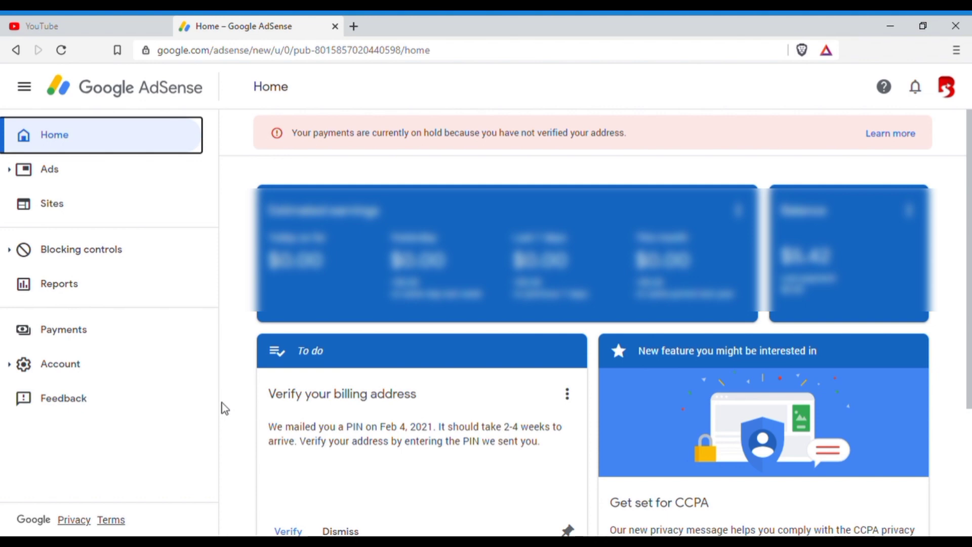
mouse_move(901, 89)
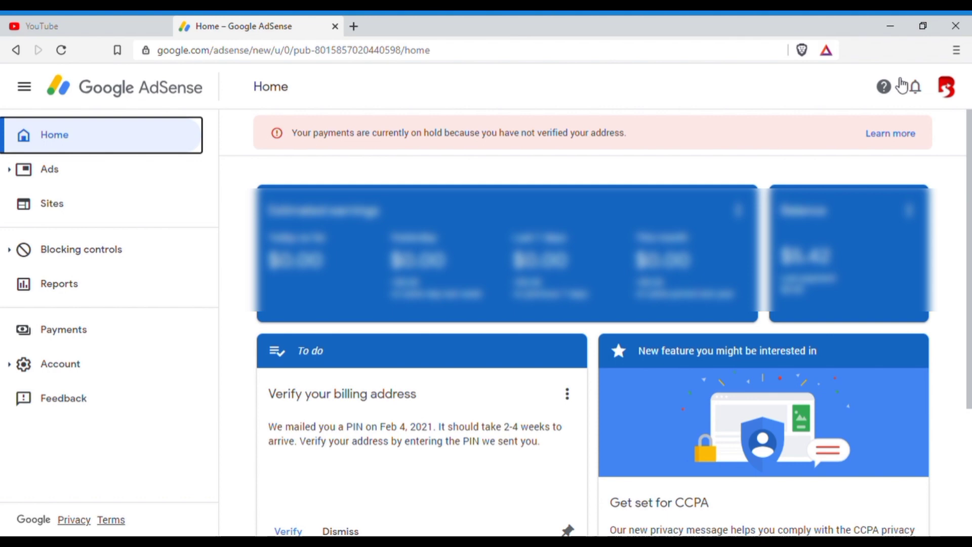
mouse_move(389, 114)
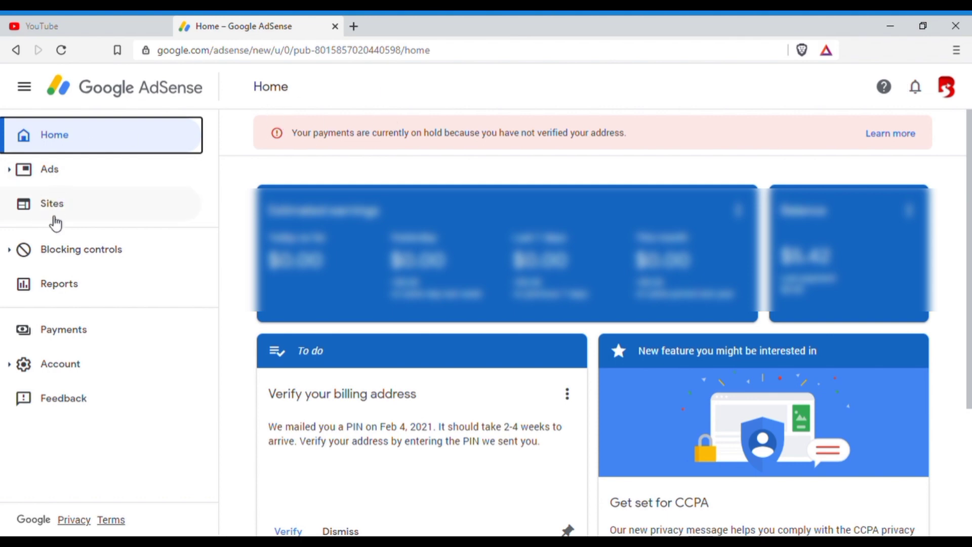
Open the AdSense Reports page showing the default last-7-days report
click(48, 283)
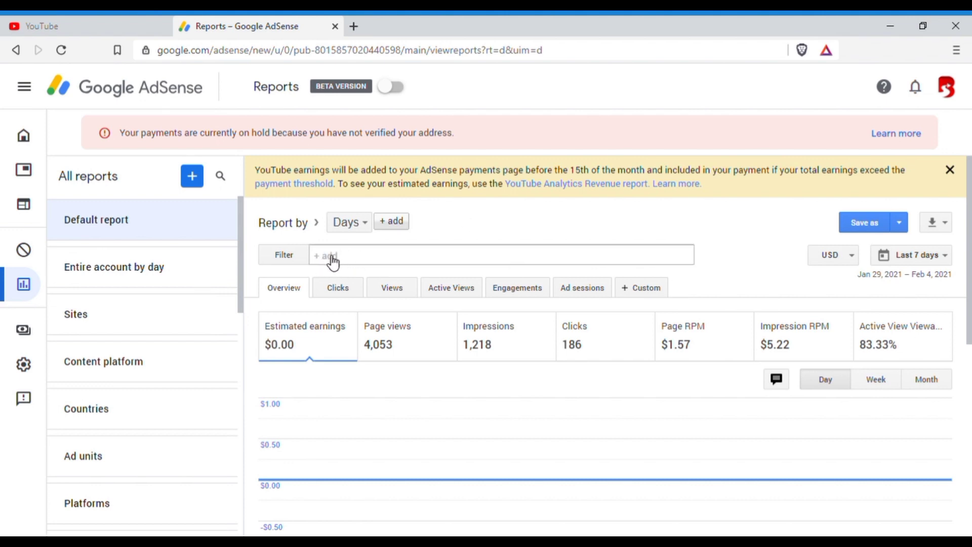
Filter the report to the YouTube Host product
click(334, 259)
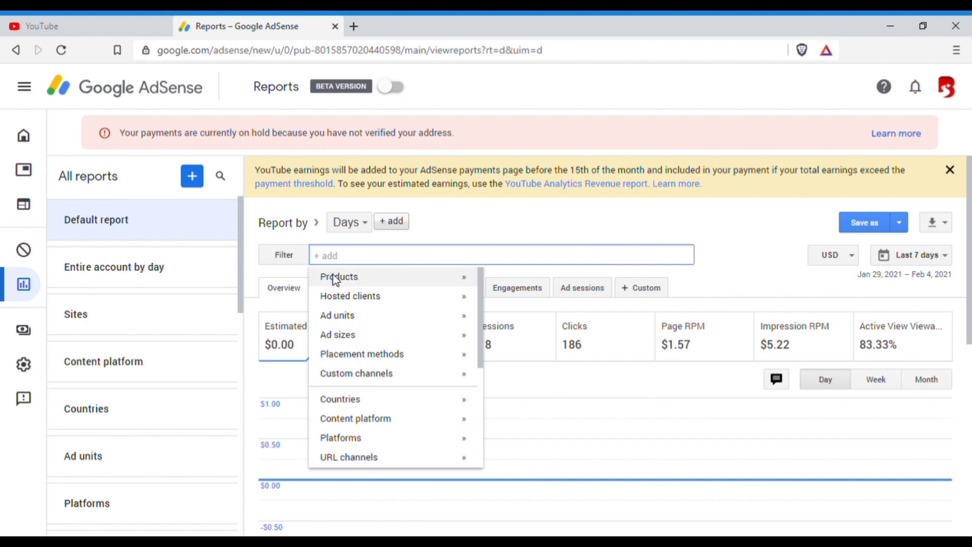
click(339, 276)
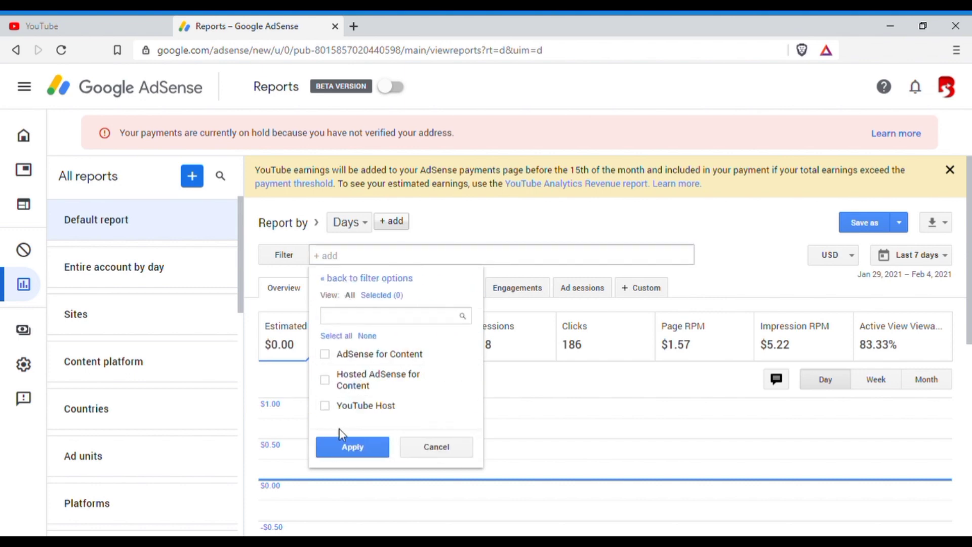
click(324, 406)
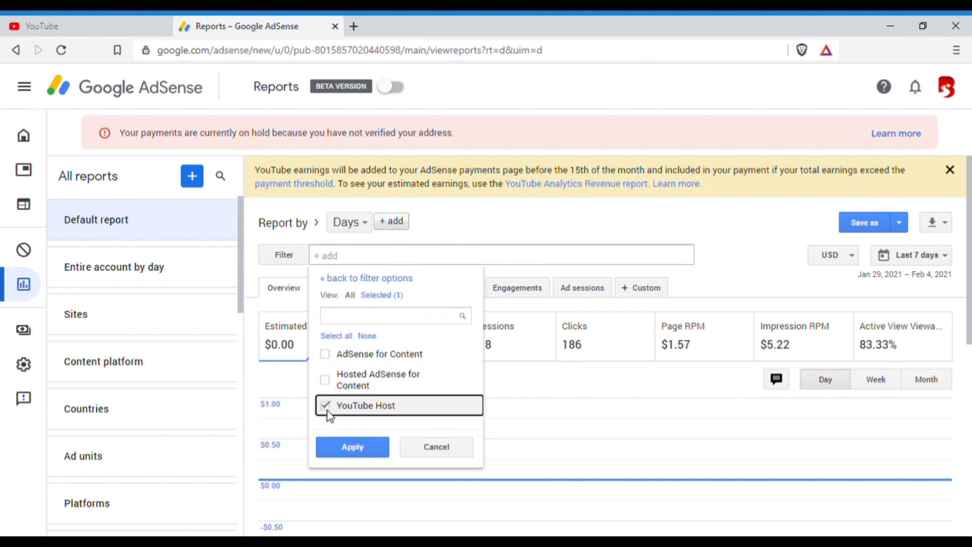
click(352, 446)
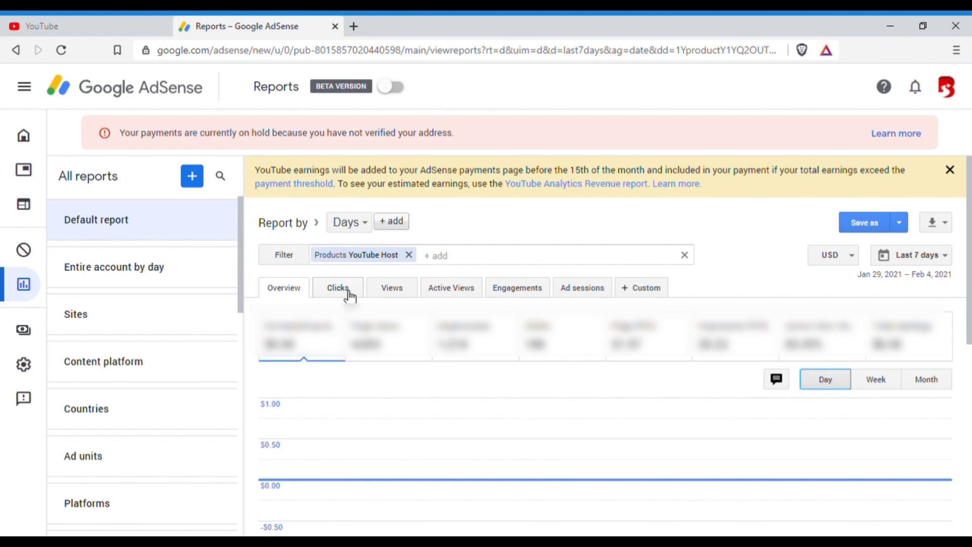
Show the Clicks metrics (22 clicks, 2.92% CTR) and bring up the date range choices
click(338, 287)
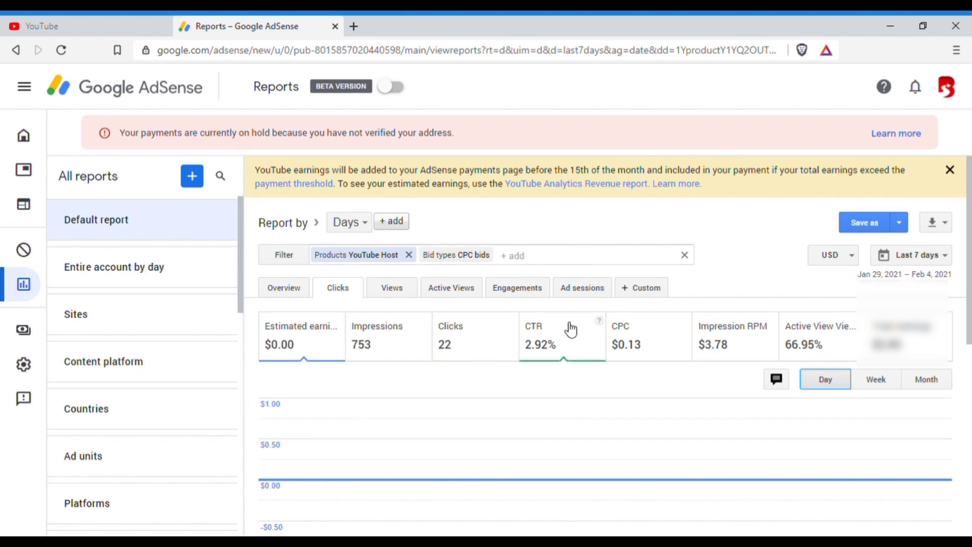
mouse_move(573, 332)
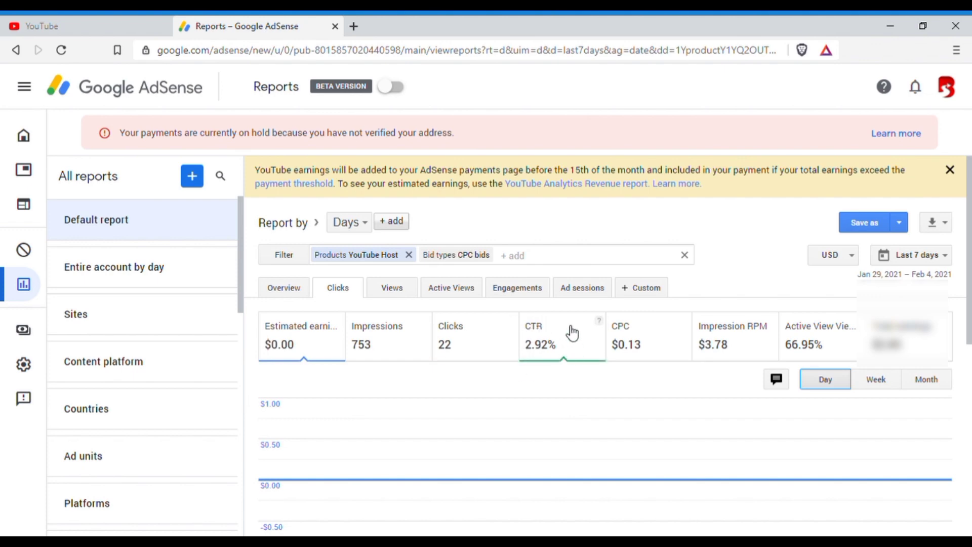
mouse_move(580, 336)
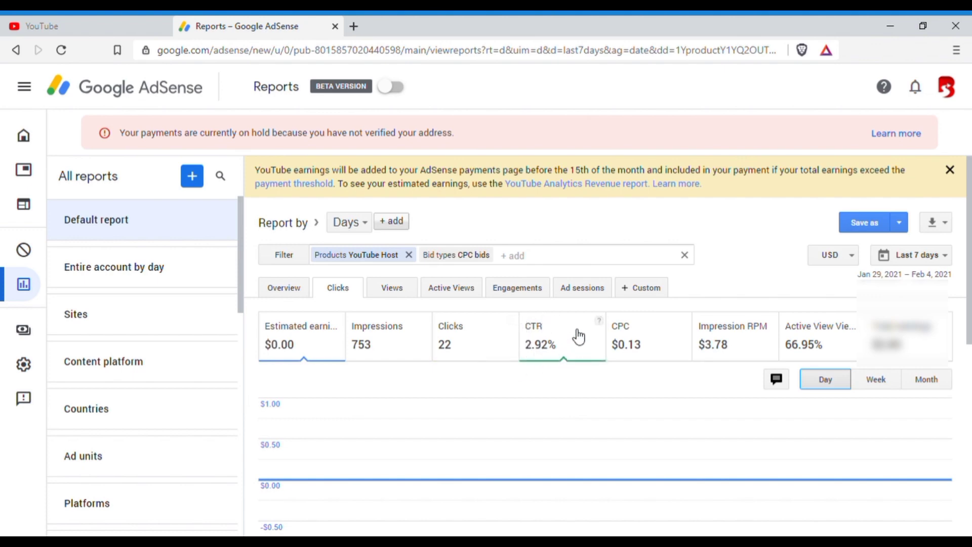
mouse_move(883, 254)
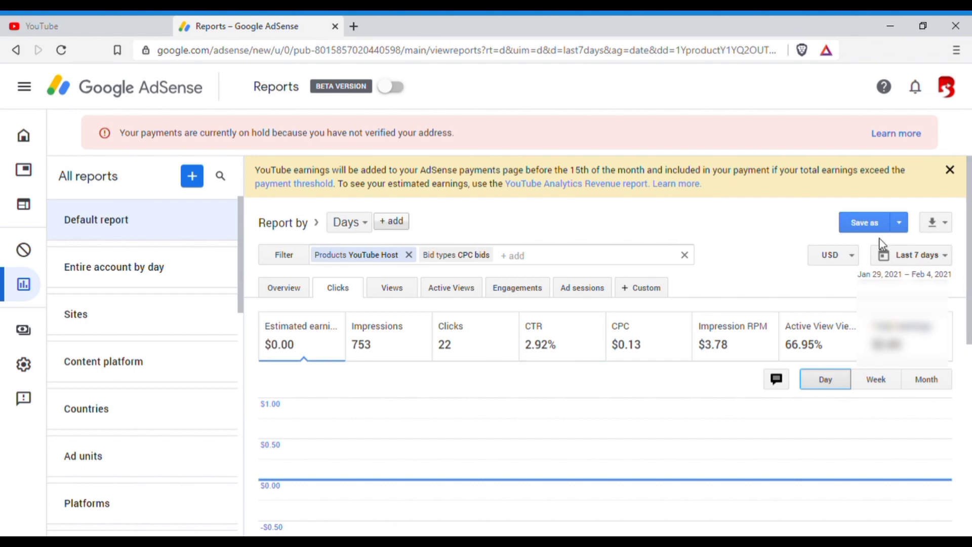
click(913, 256)
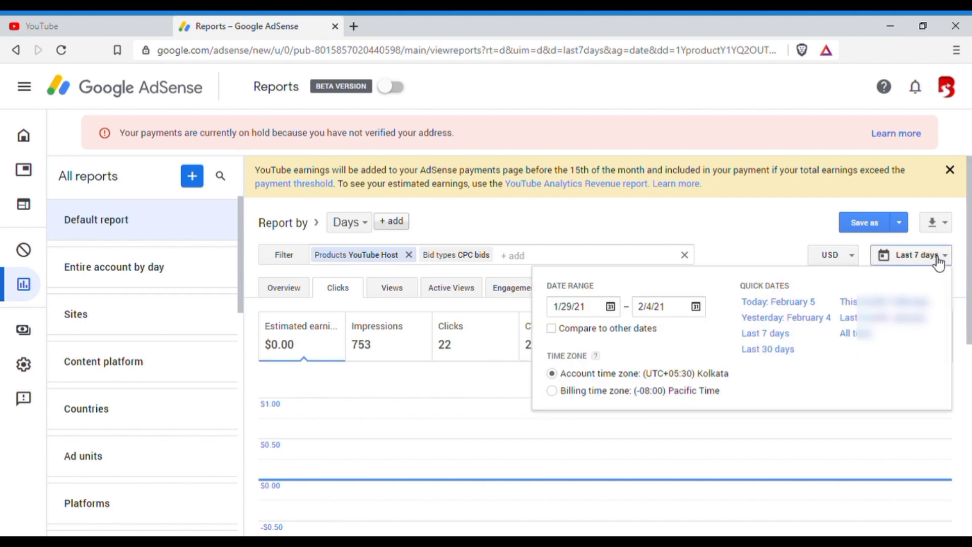
click(919, 255)
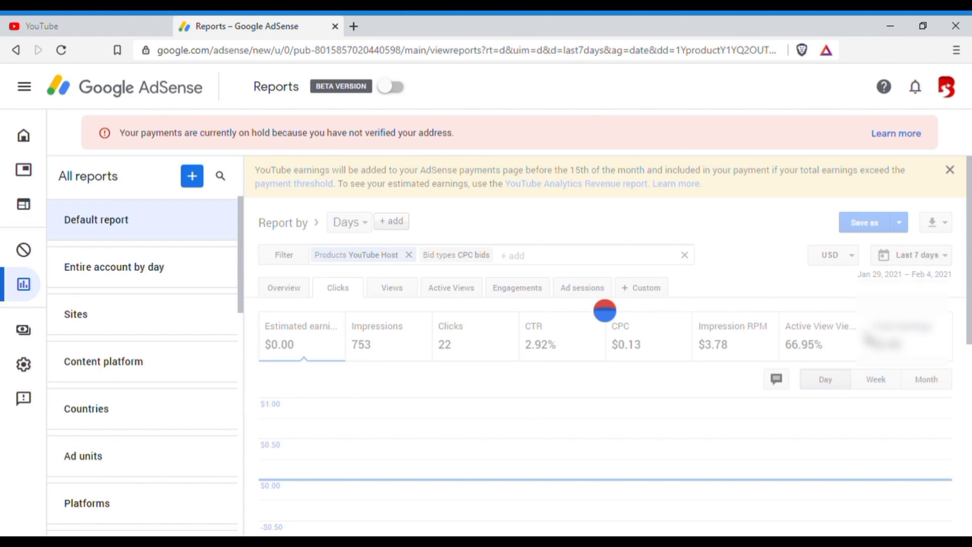
click(919, 255)
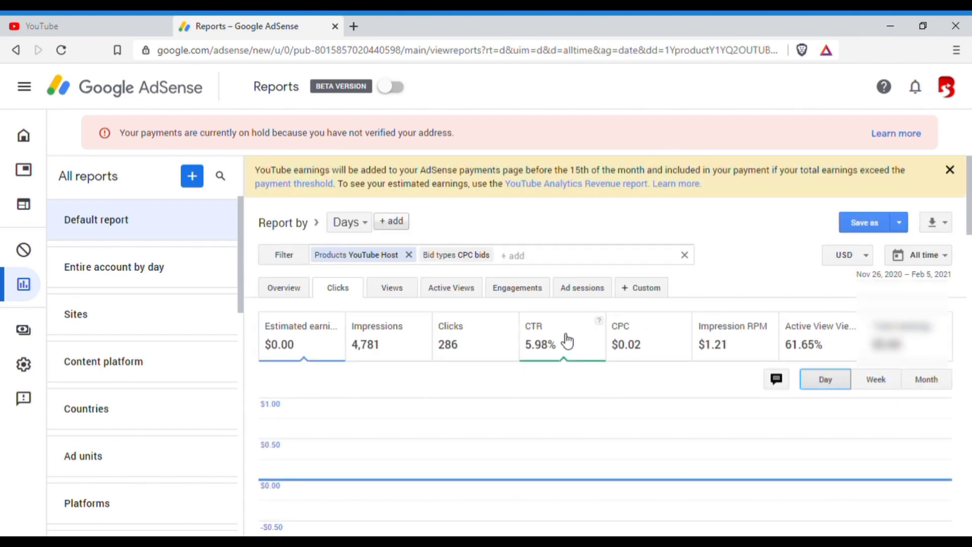
mouse_move(531, 341)
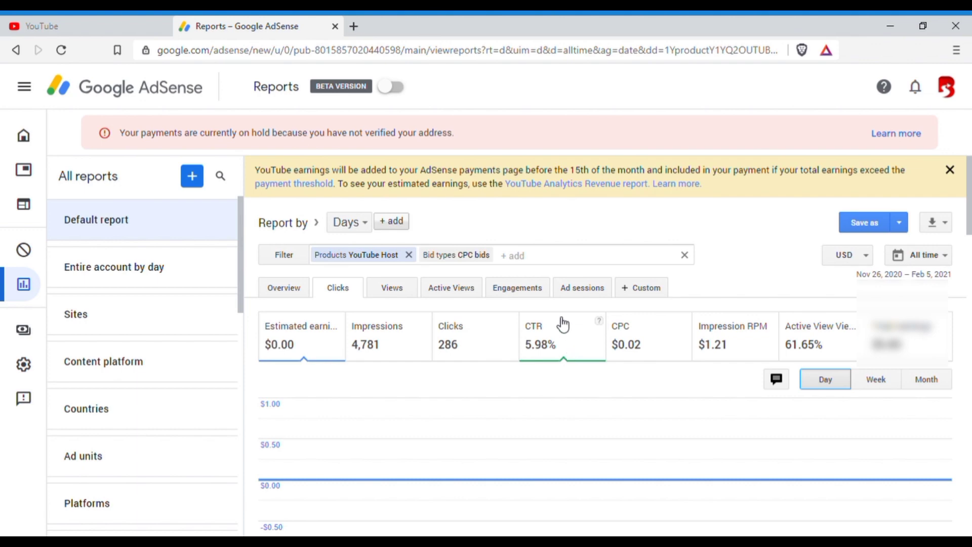
mouse_move(579, 341)
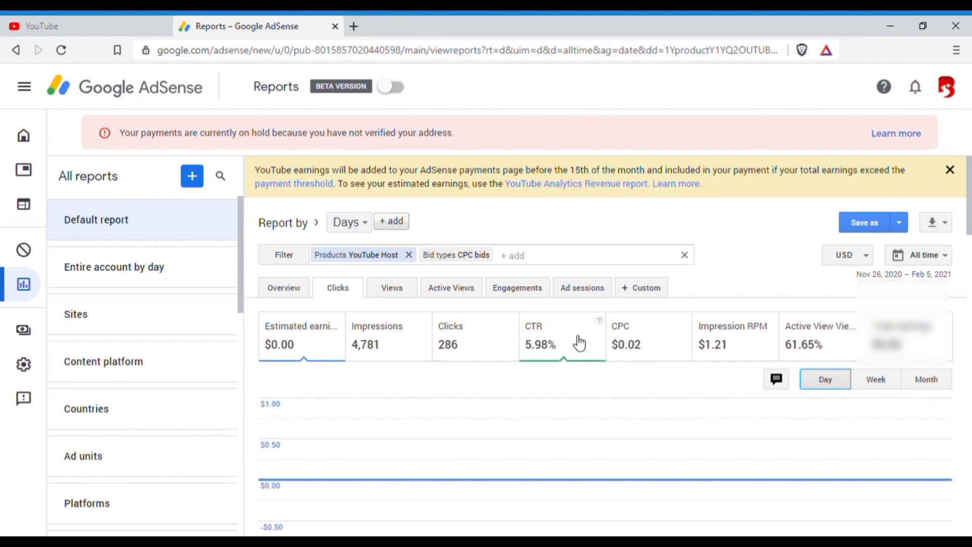
mouse_move(560, 317)
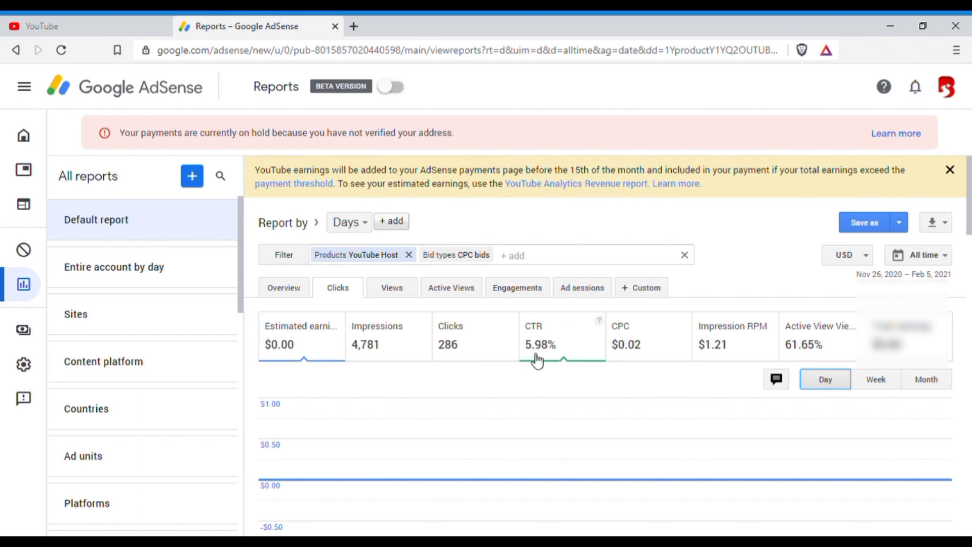
mouse_move(530, 323)
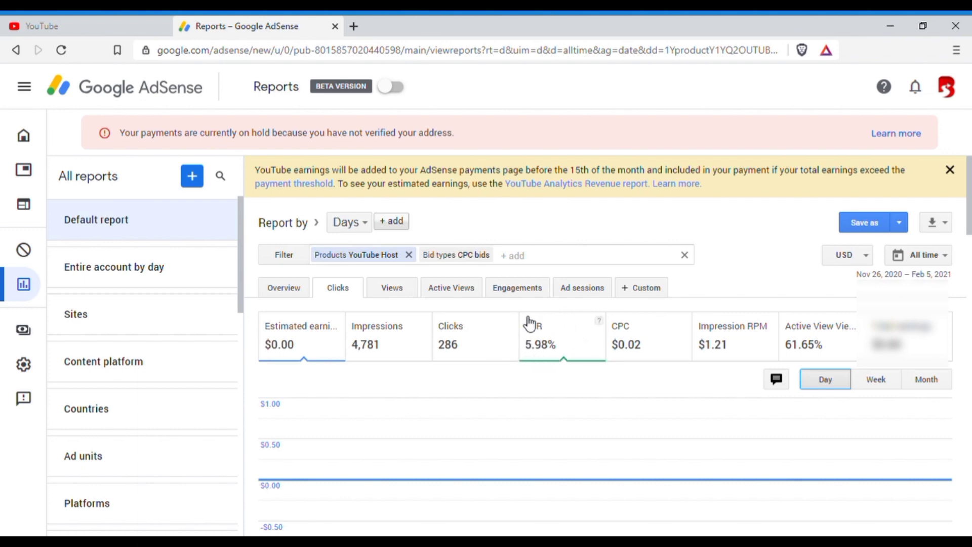
mouse_move(552, 316)
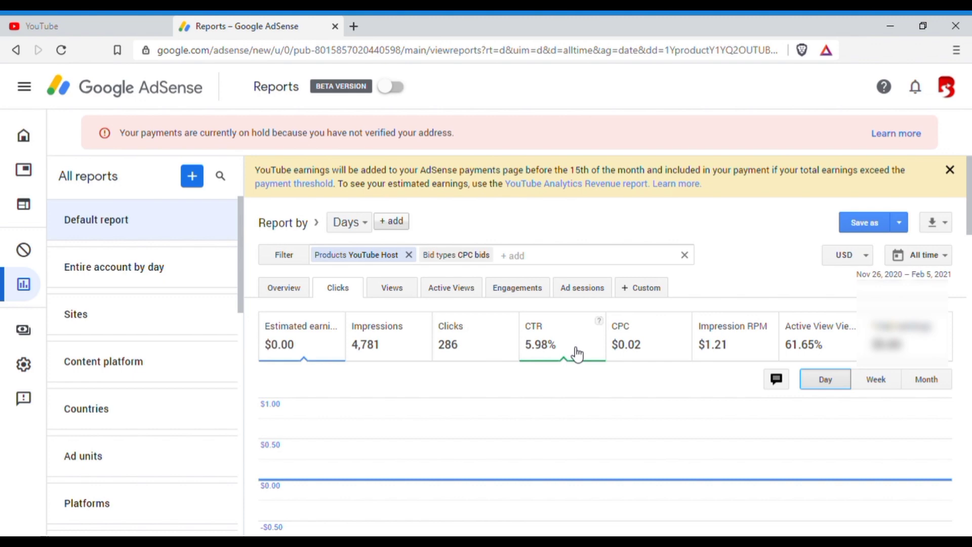
mouse_move(525, 313)
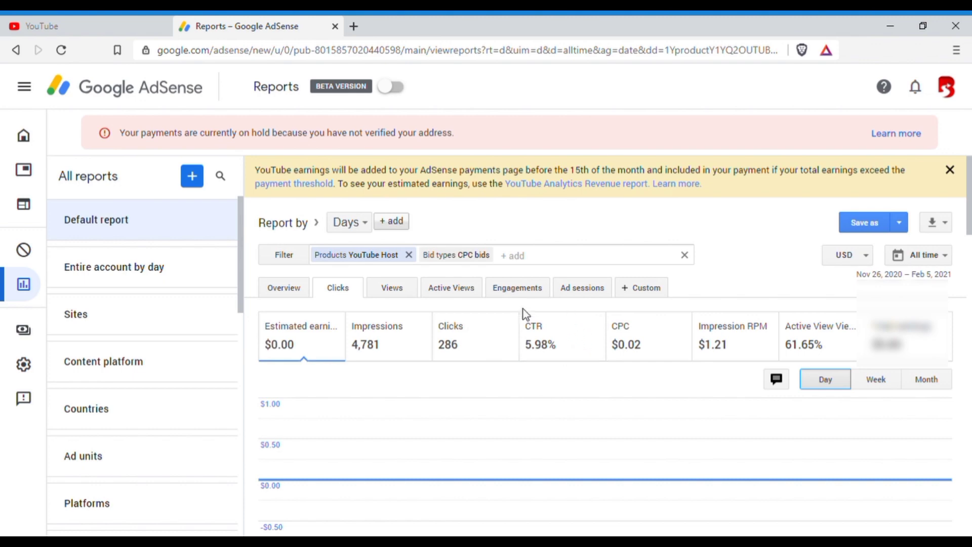
mouse_move(579, 330)
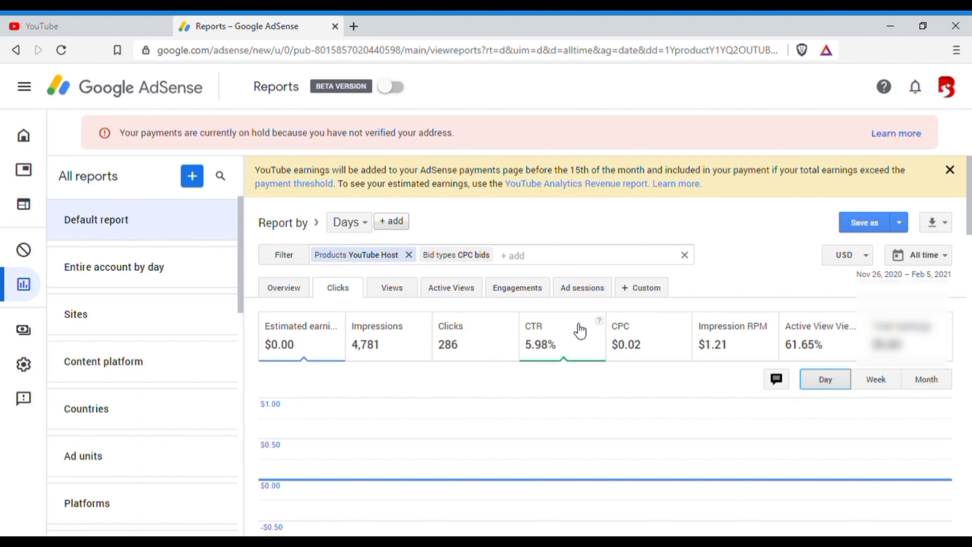
mouse_move(534, 324)
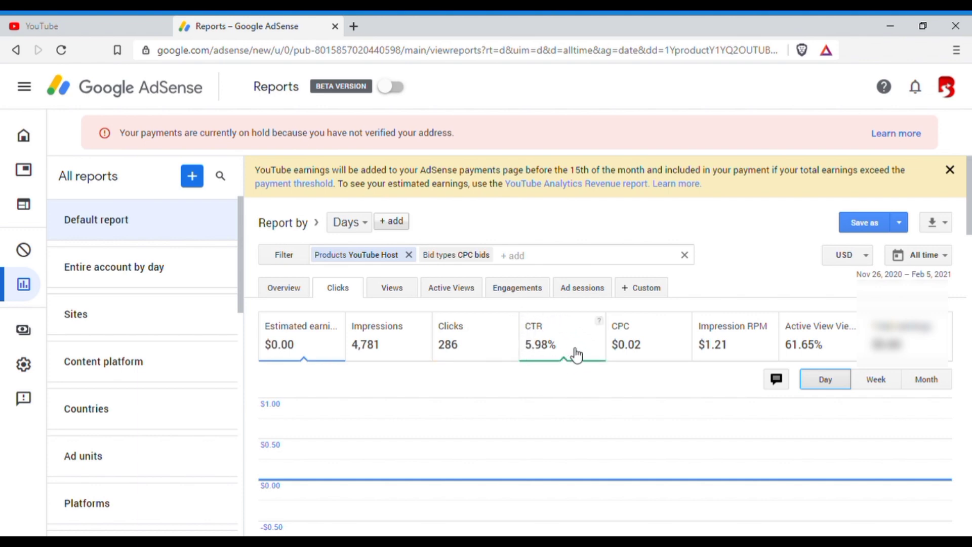
mouse_move(578, 341)
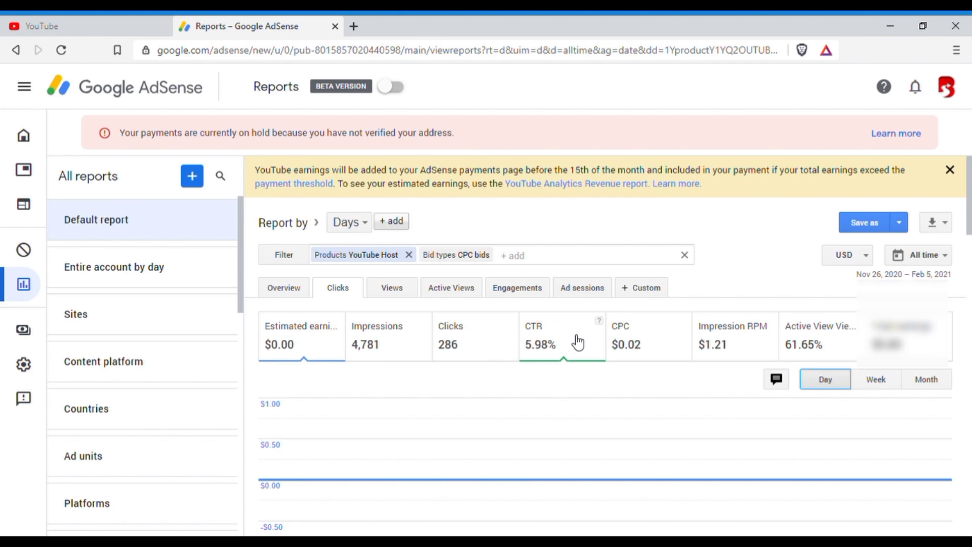
mouse_move(530, 332)
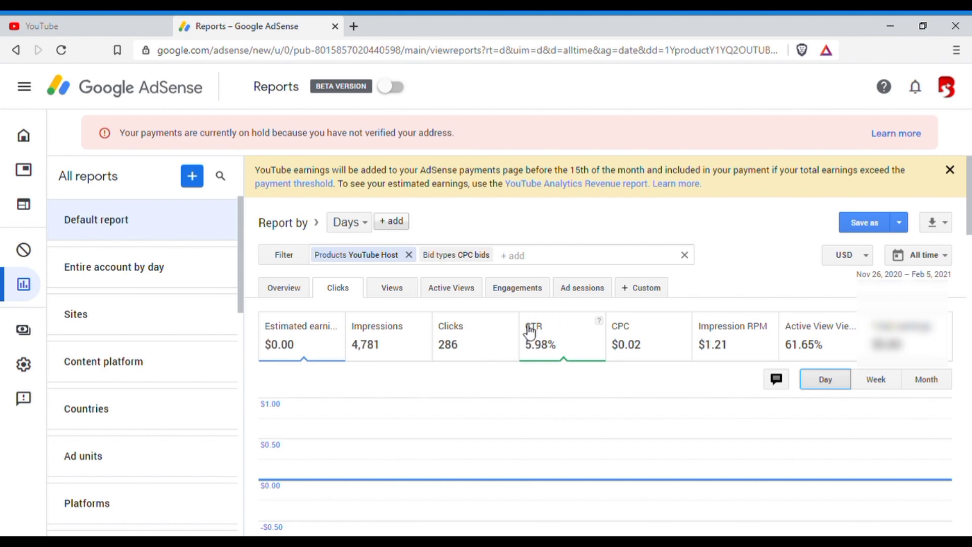
mouse_move(580, 348)
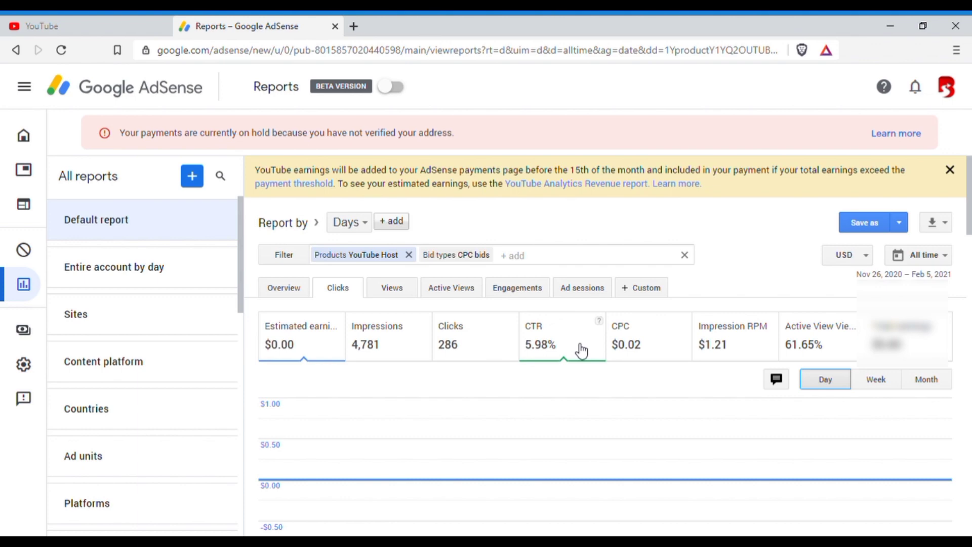
mouse_move(568, 325)
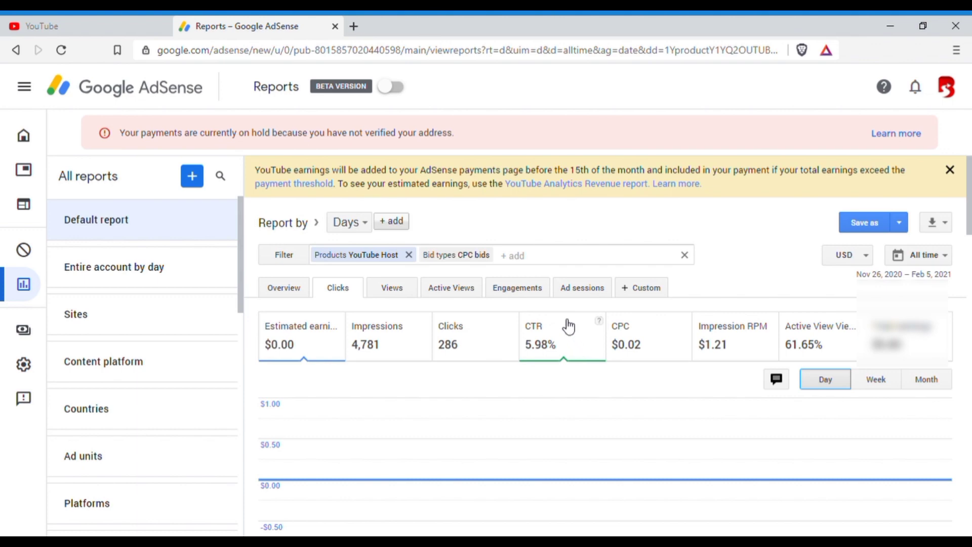
mouse_move(580, 342)
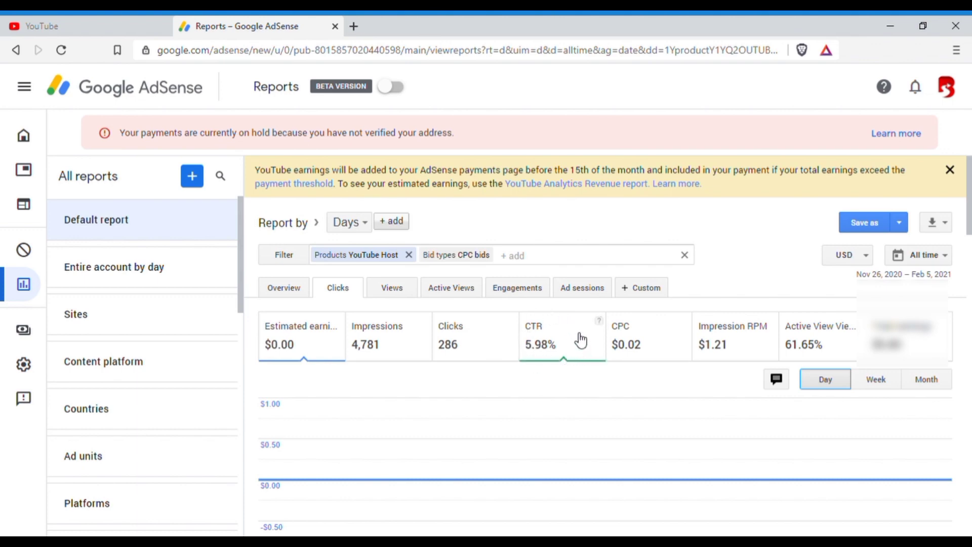
mouse_move(572, 358)
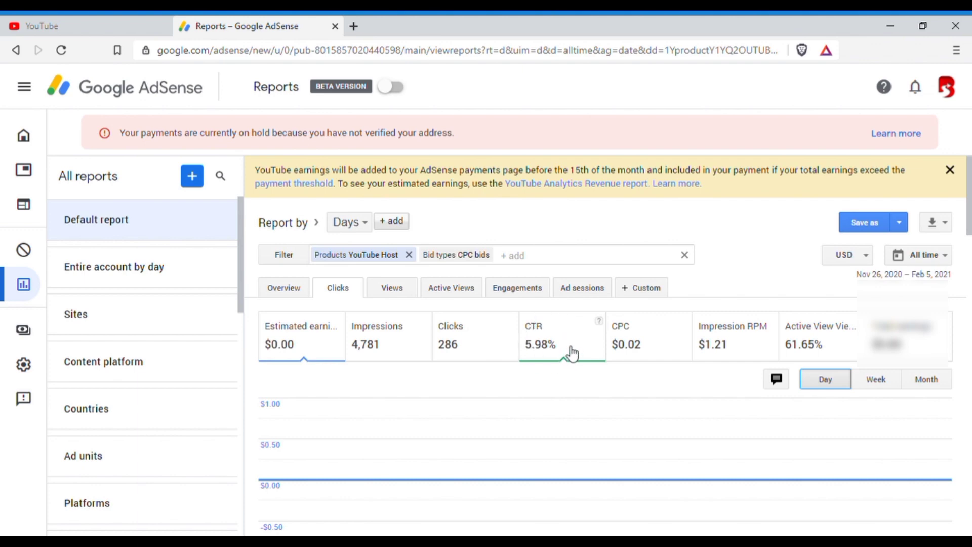
mouse_move(549, 314)
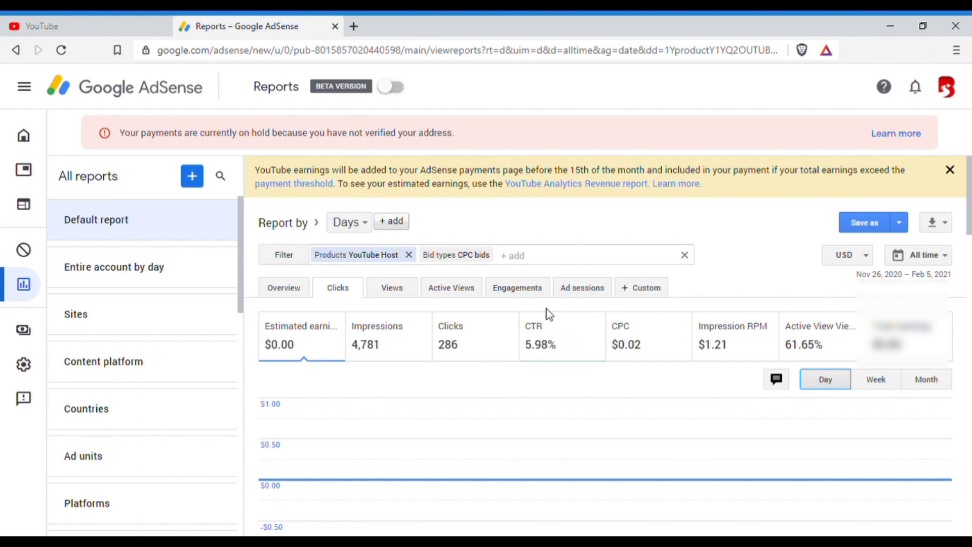
mouse_move(544, 358)
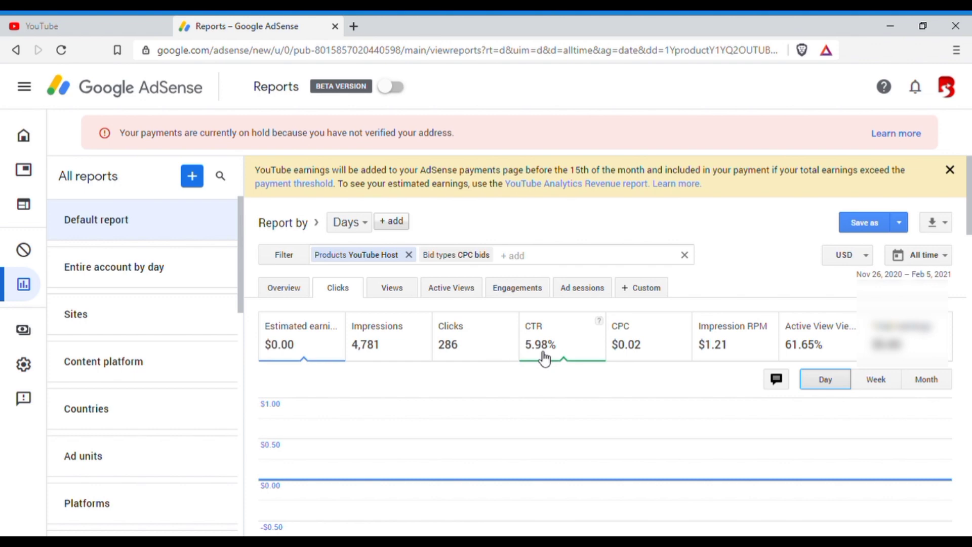
mouse_move(570, 317)
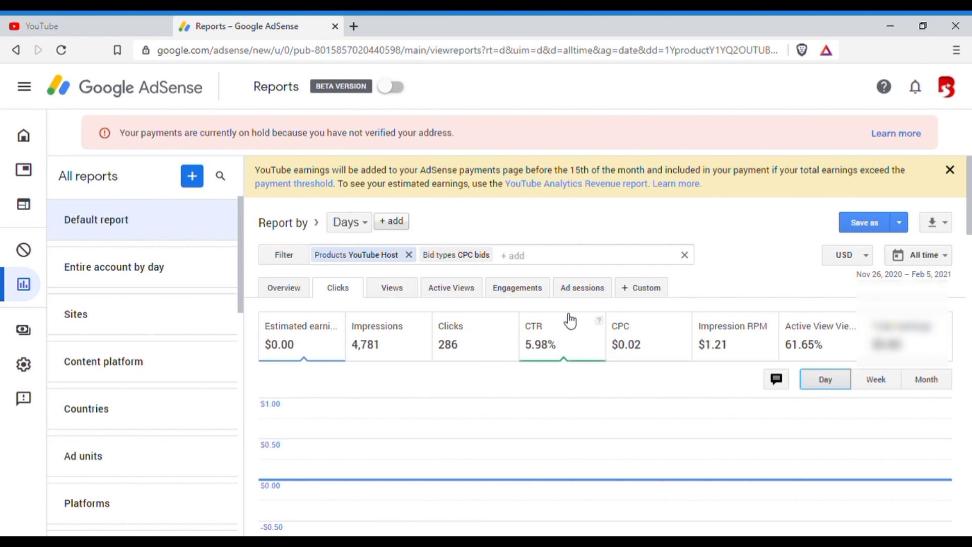
mouse_move(921, 257)
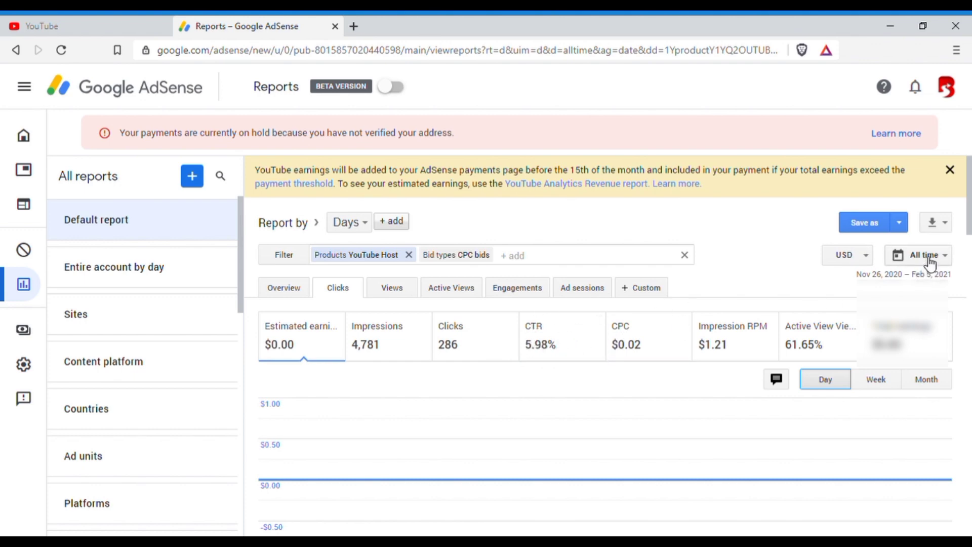
Set the report's date range back to Last 7 days, giving 2.92% CTR
click(924, 255)
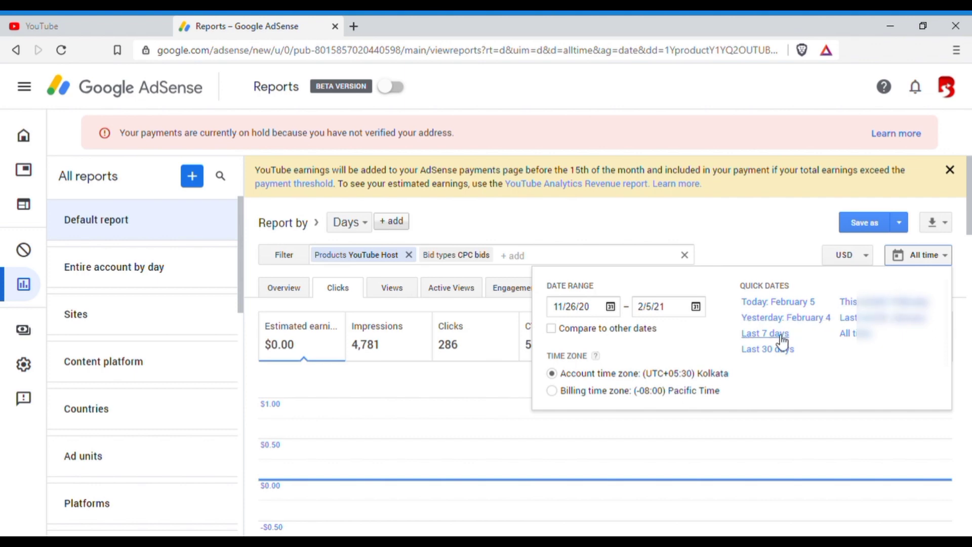
click(766, 333)
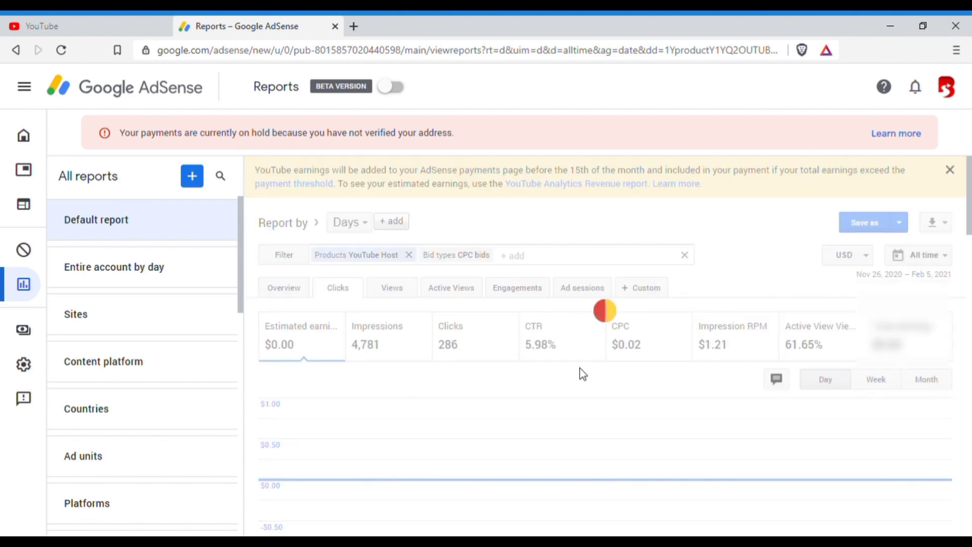
click(918, 255)
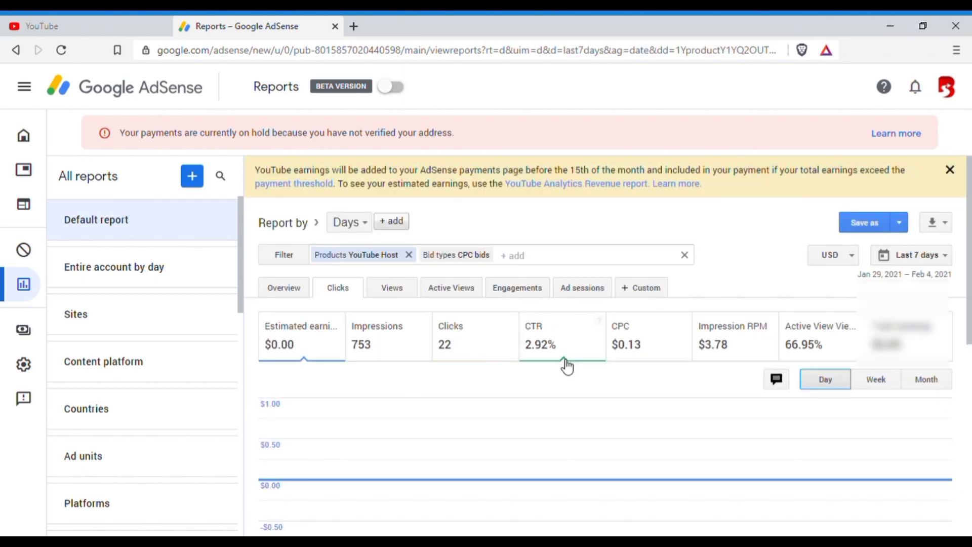
mouse_move(529, 316)
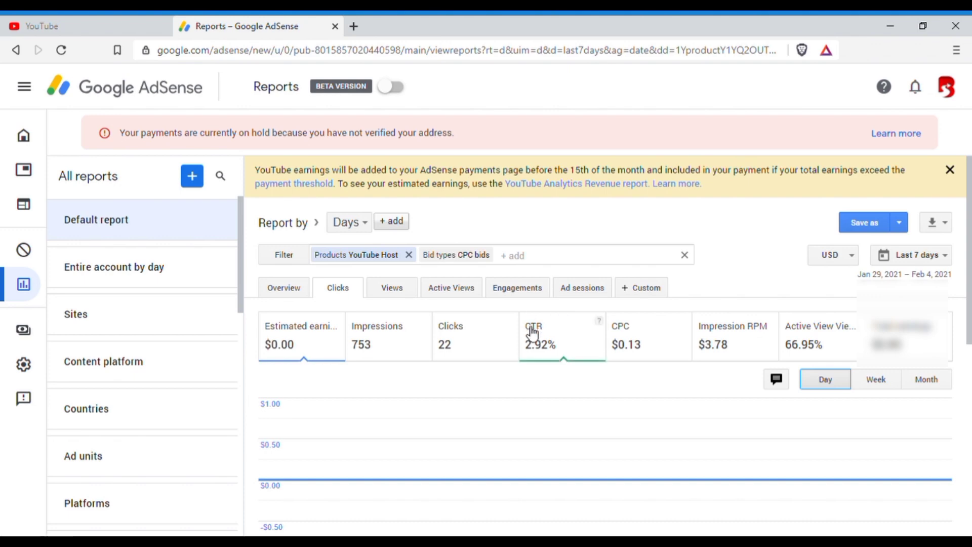
Glance at the YouTube tab and return to the AdSense report
click(35, 21)
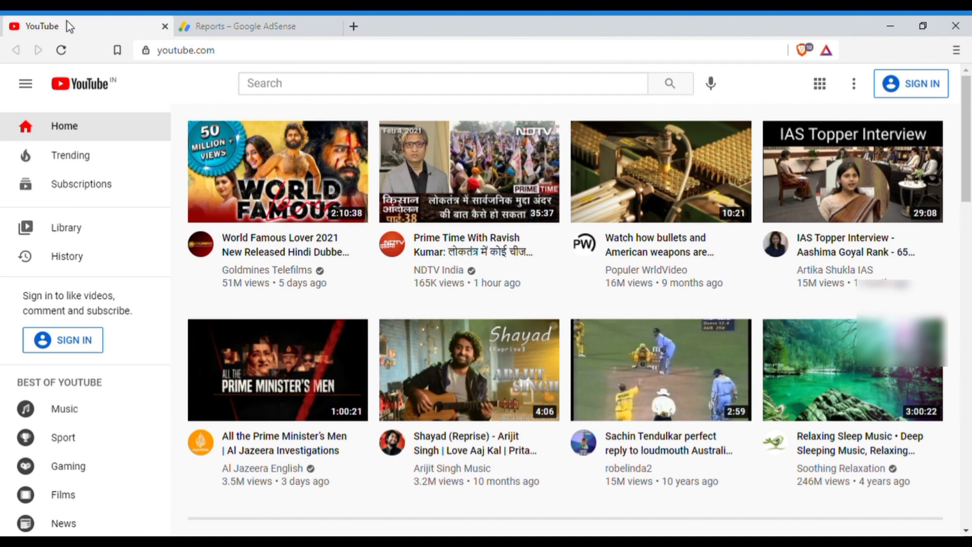
click(250, 26)
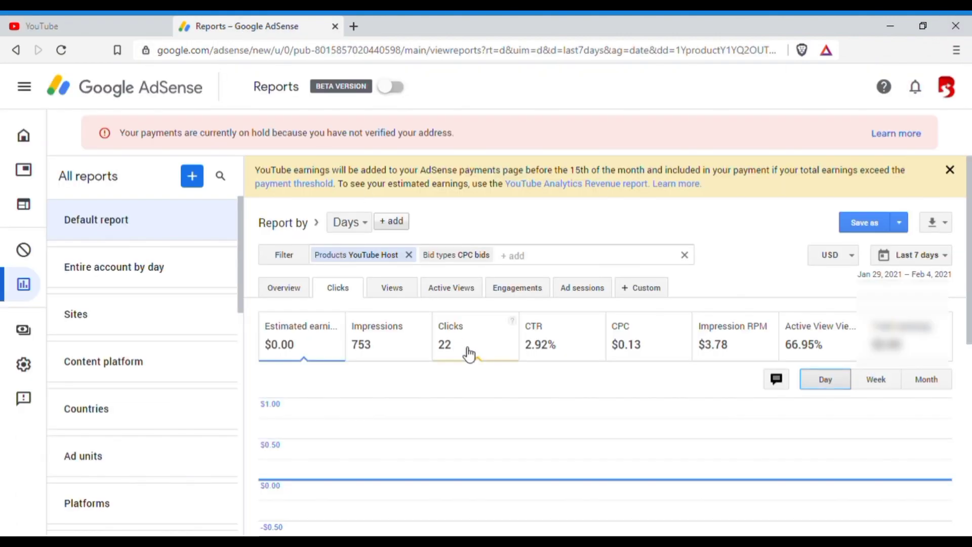
click(545, 335)
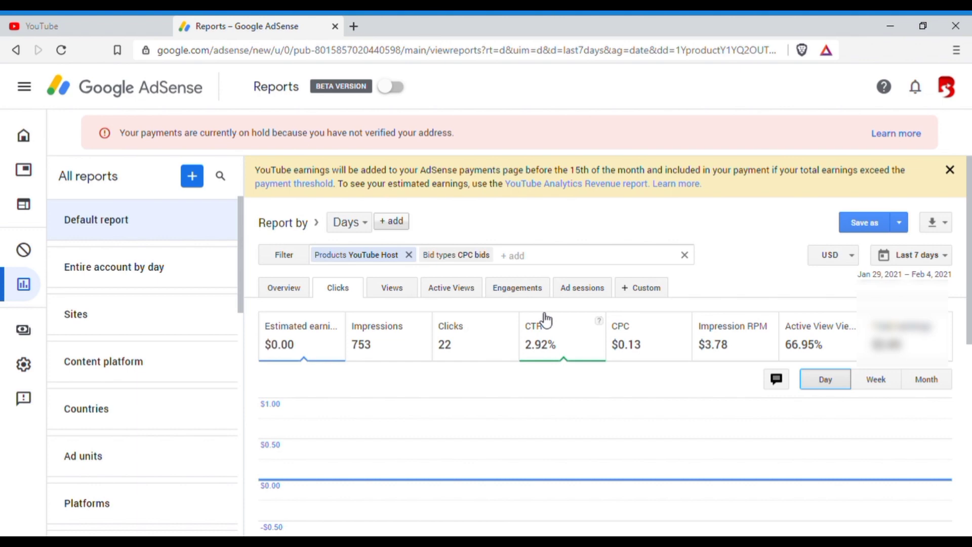
mouse_move(557, 311)
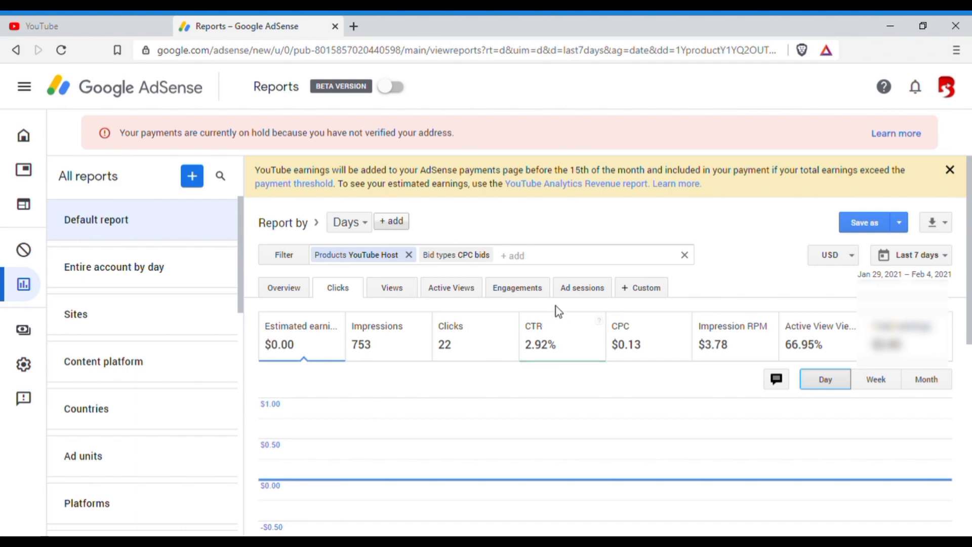
mouse_move(568, 327)
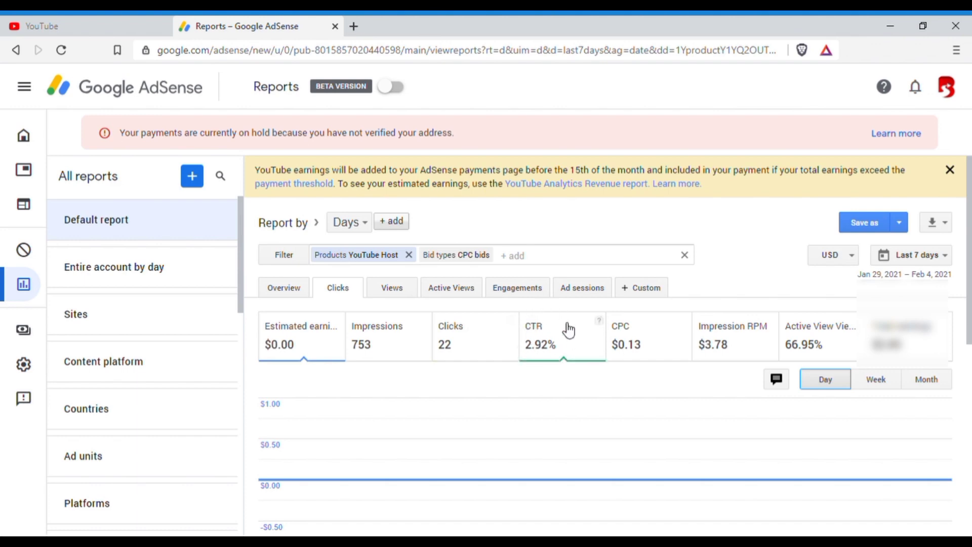
mouse_move(576, 358)
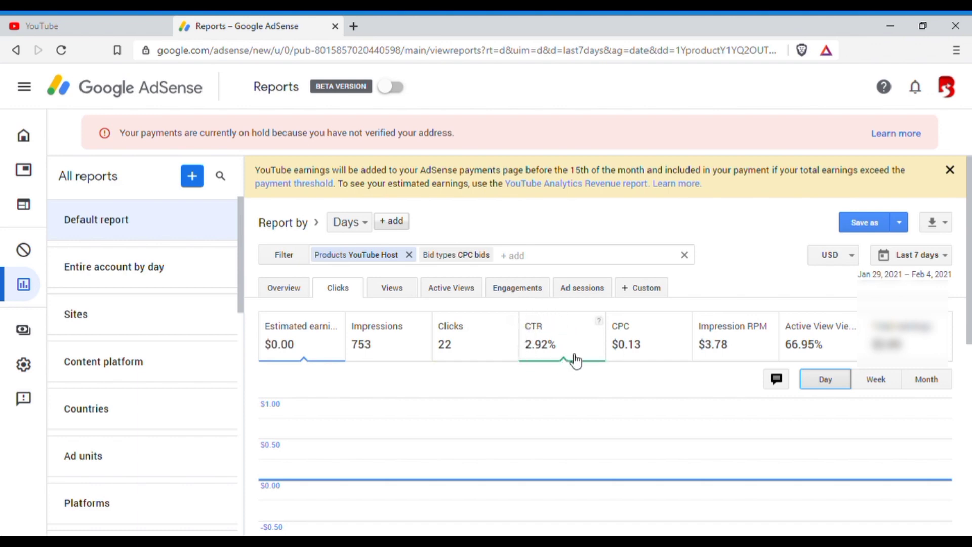
mouse_move(527, 309)
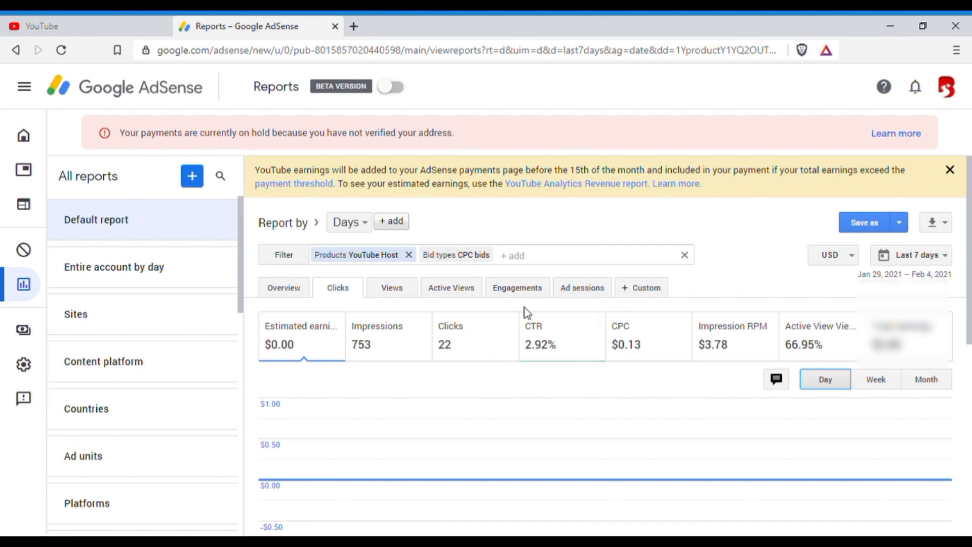
mouse_move(508, 357)
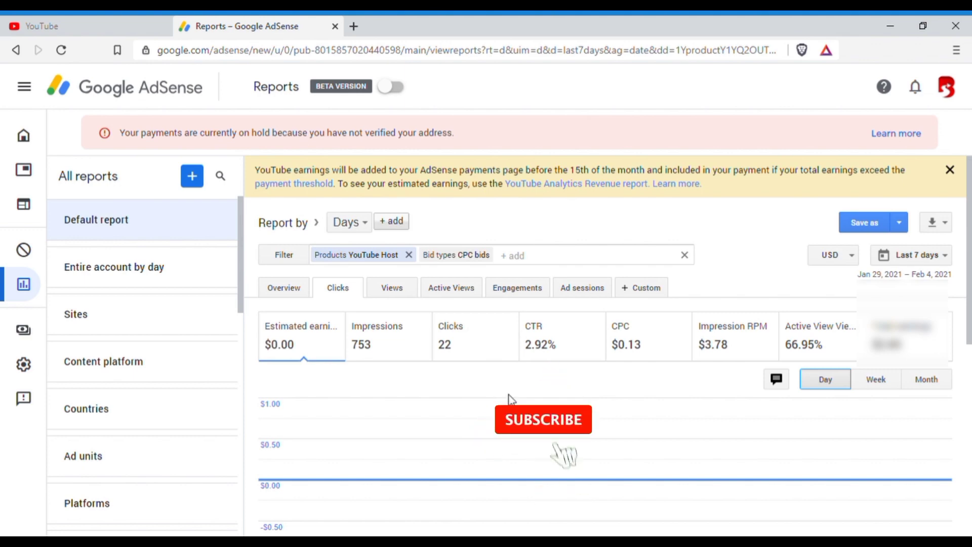
click(543, 419)
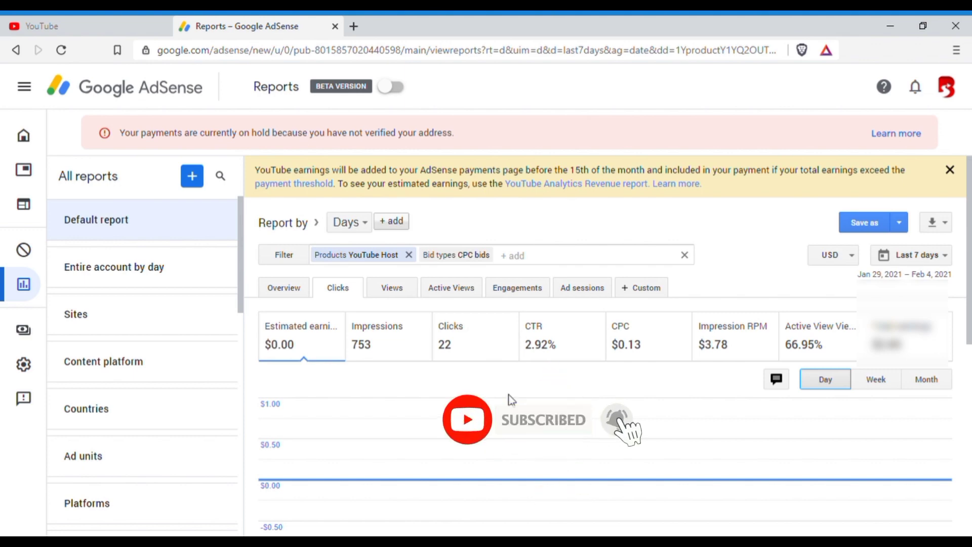